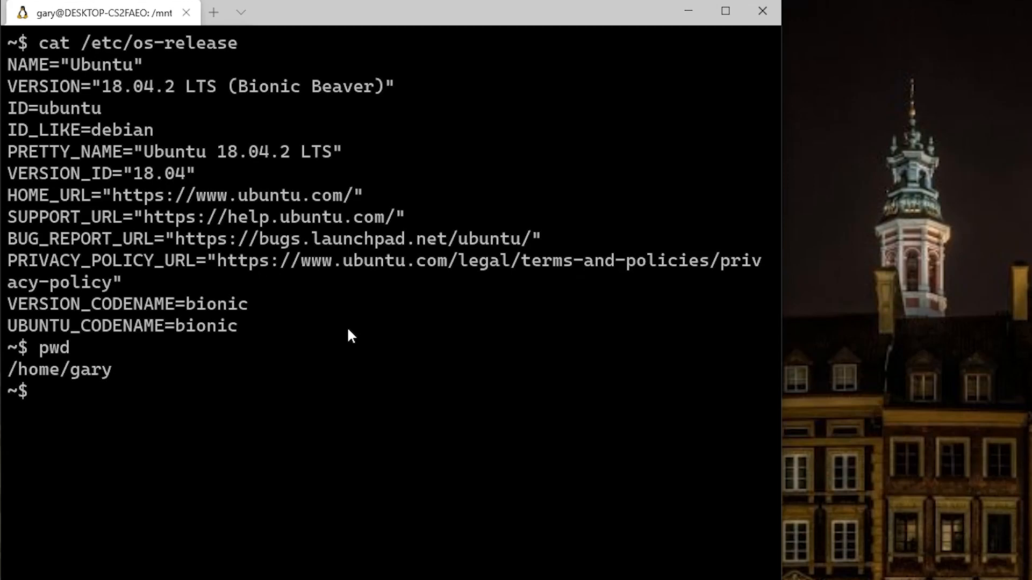
# Change to /mnt/c/Users/Gary, make a pico folder there and enter it
pyautogui.write('cd')
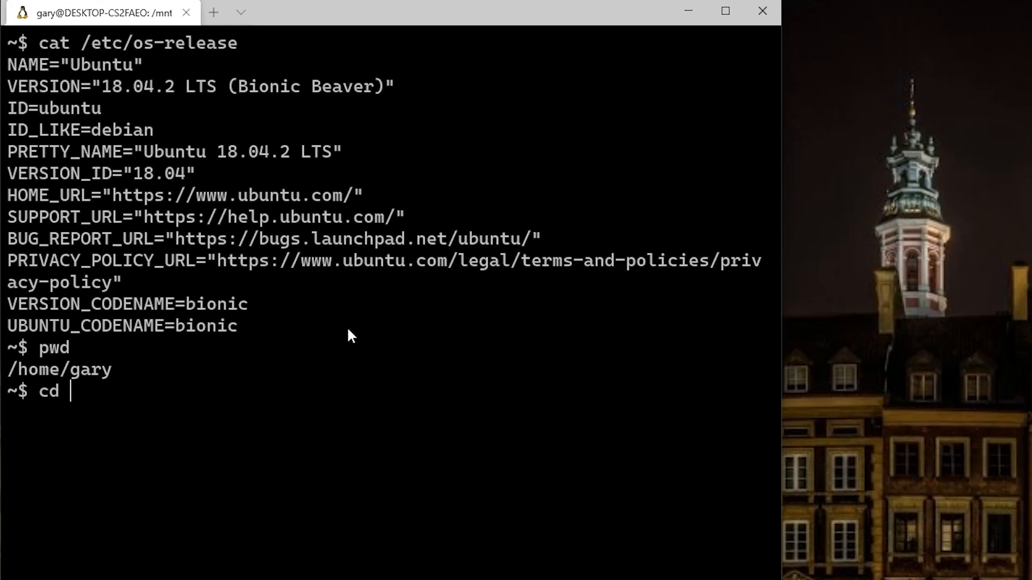
pyautogui.write('/mn')
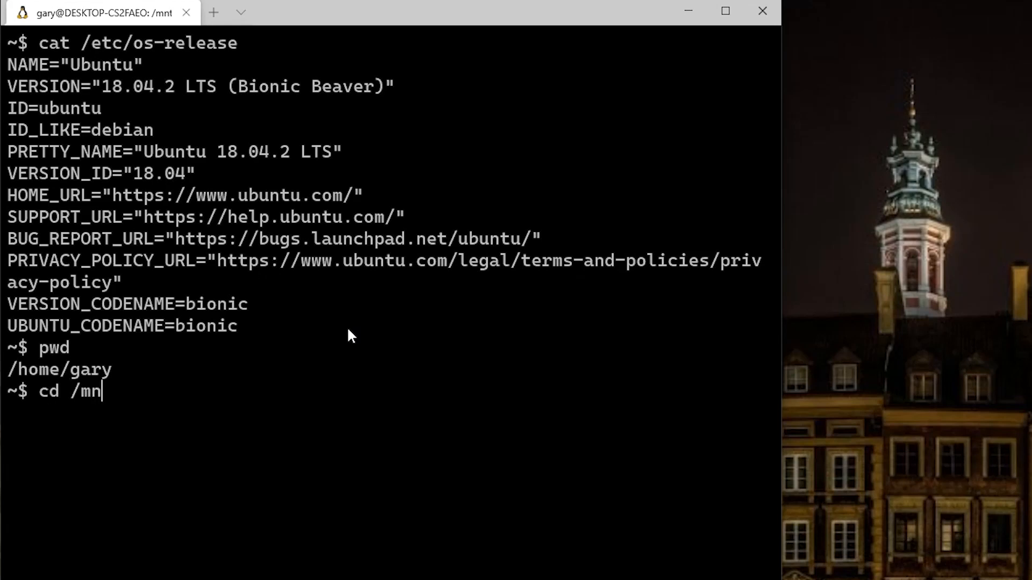
pyautogui.write('t/c')
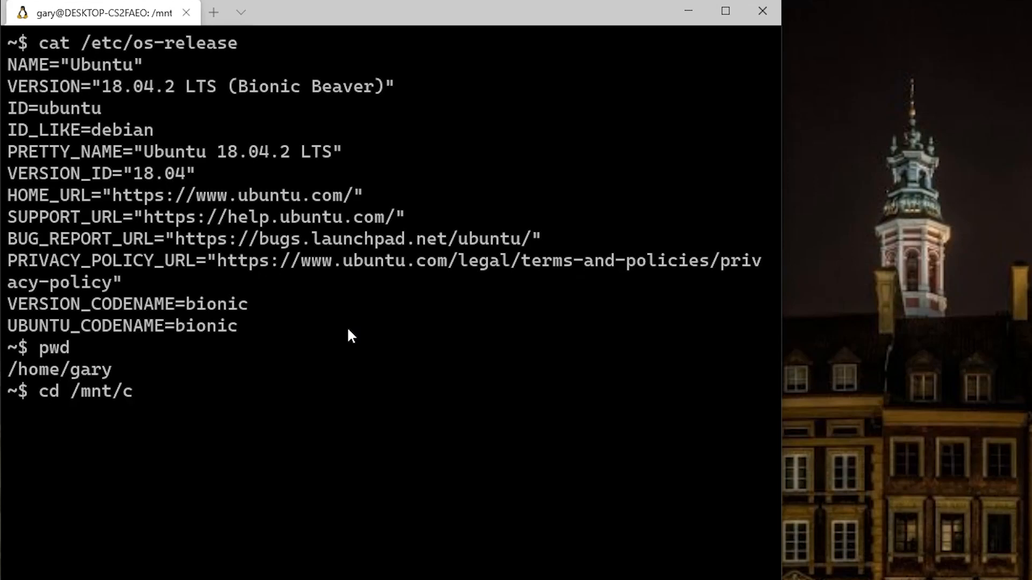
pyautogui.write('/Users/Gary')
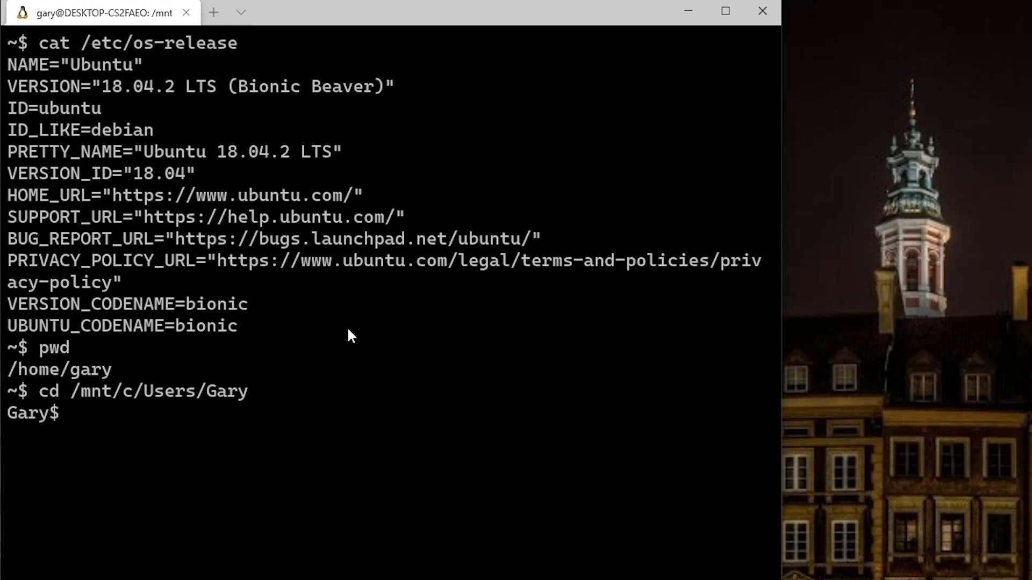
pyautogui.write('mkdir pico')
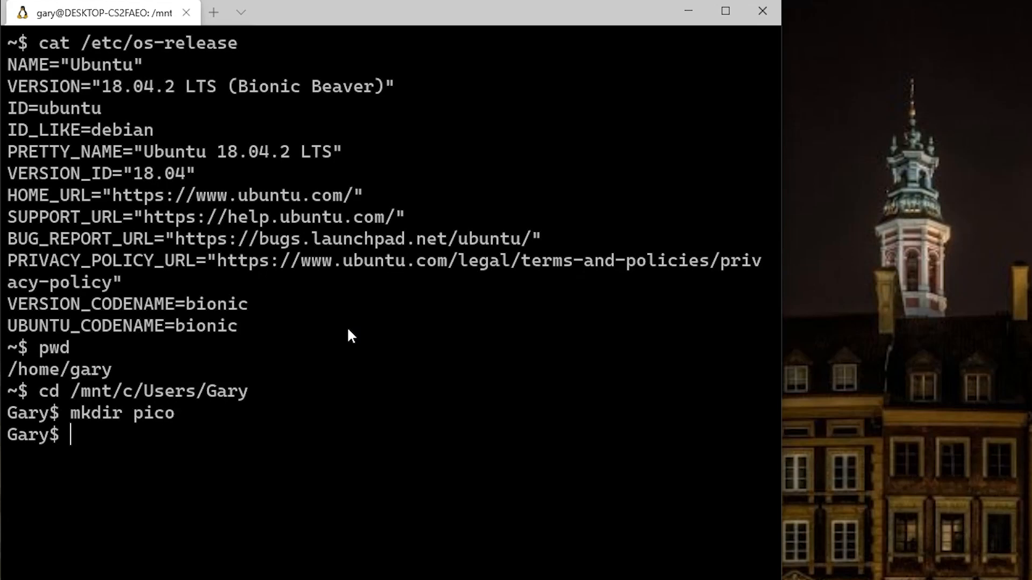
pyautogui.write('c')
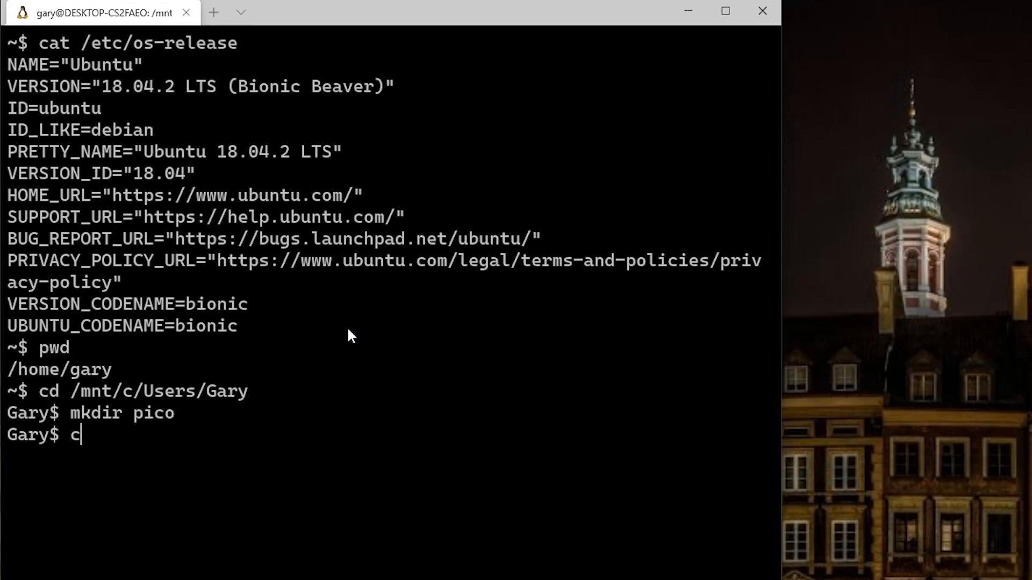
pyautogui.press('Return')
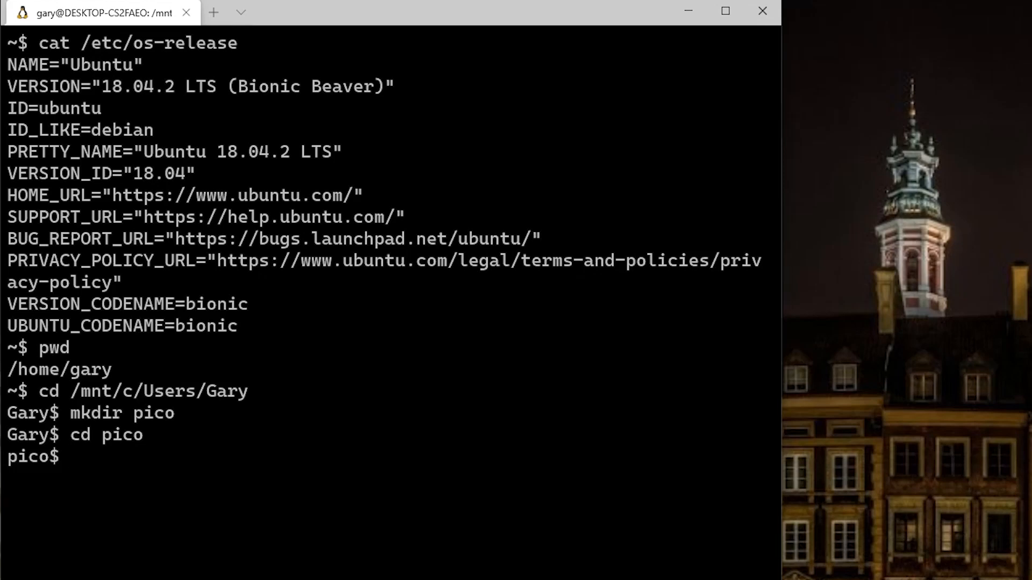
# Clone the pico-sdk master branch and initialise its tinyusb submodule
pyautogui.write('git clone -b master https://github.com/raspberrypi/pico-sdk.git')
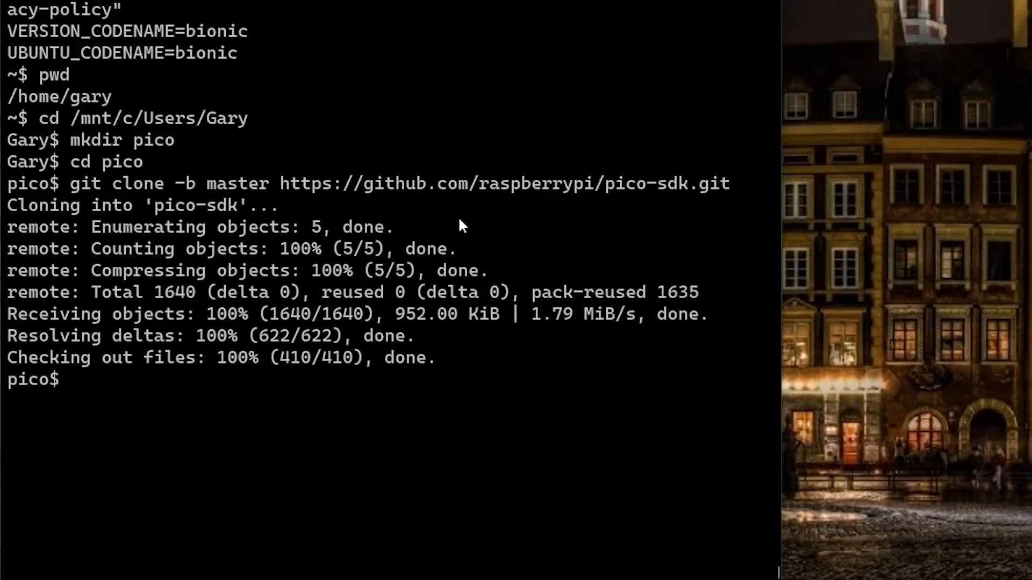
pyautogui.write('cd')
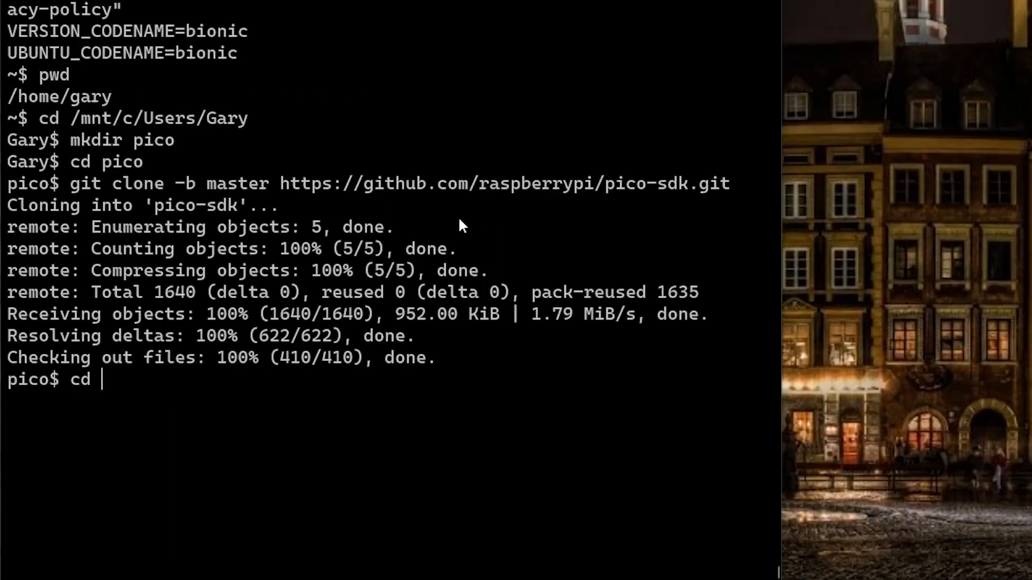
pyautogui.write('pico-sdk/')
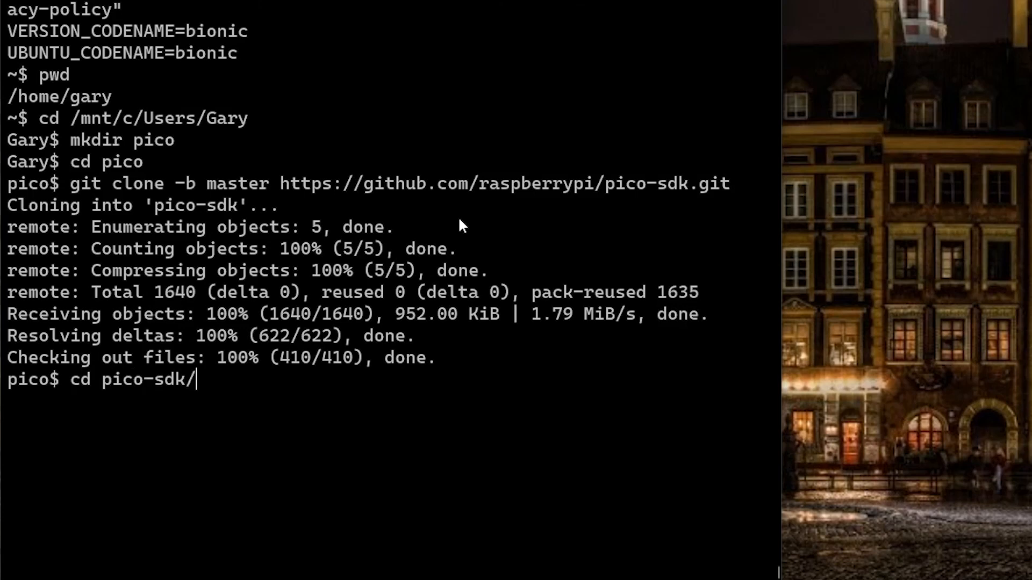
pyautogui.press('Return')
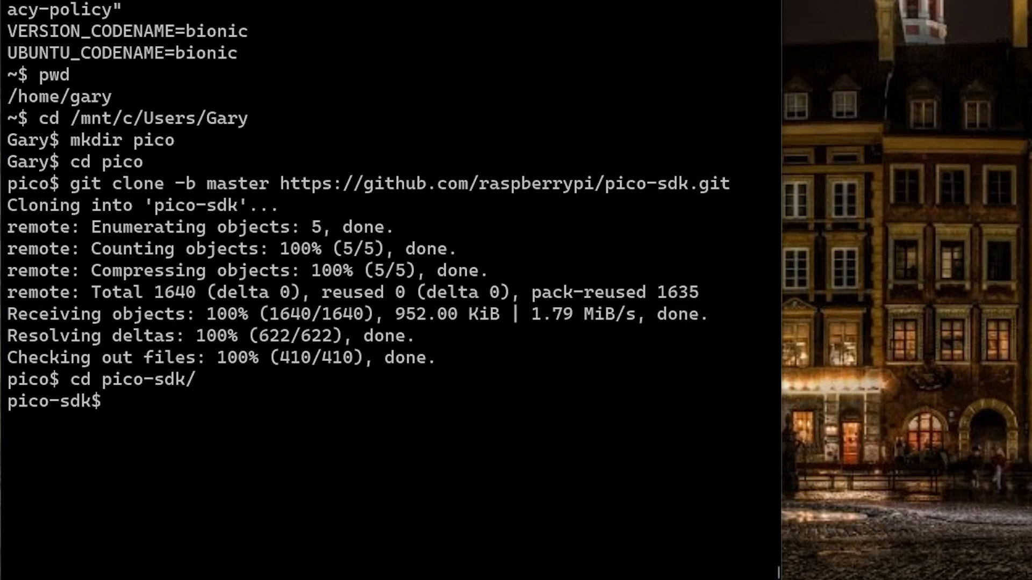
pyautogui.moveTo(642, 207)
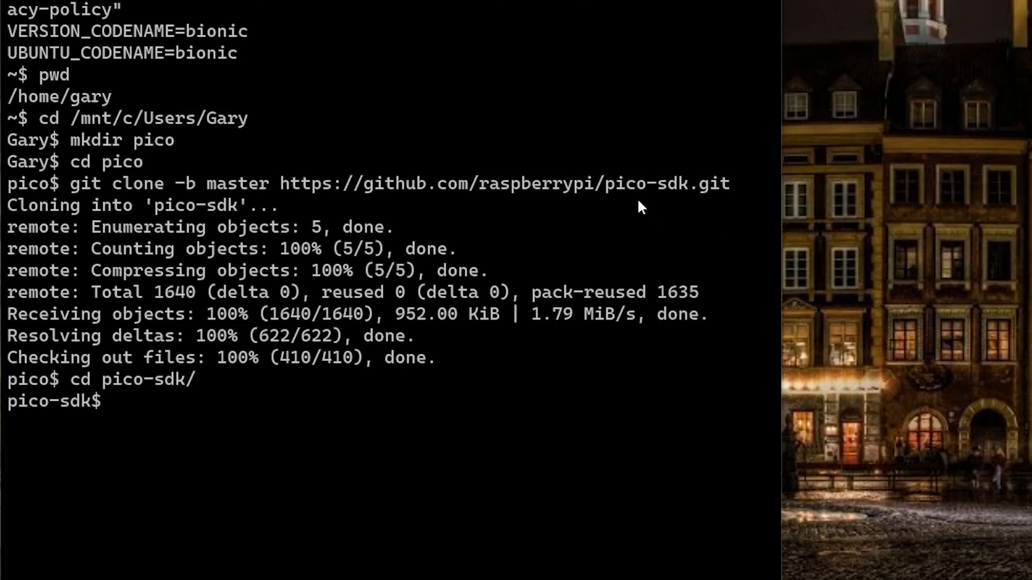
pyautogui.press('Return')
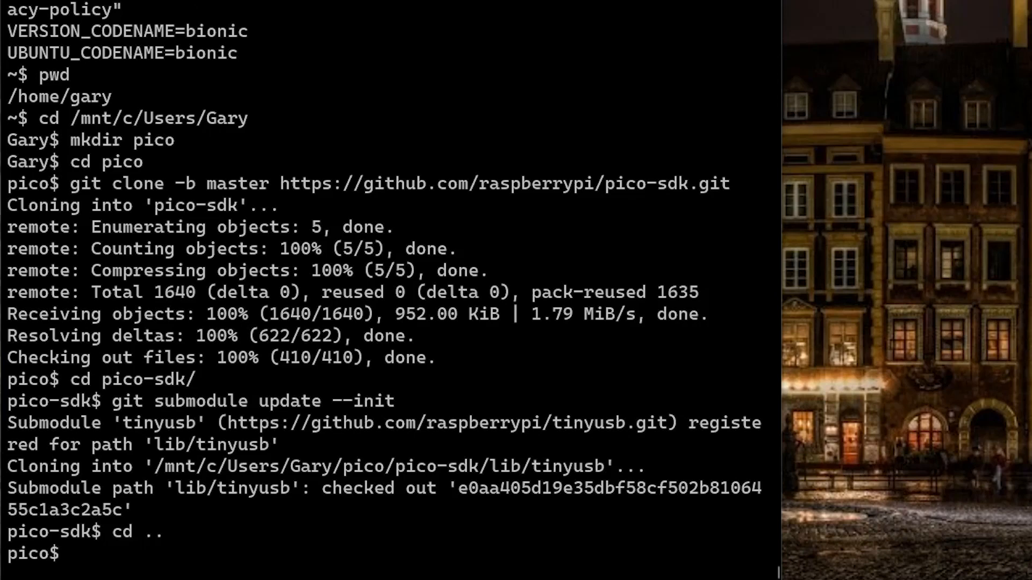
# Clone the pico-examples master branch into the pico folder
pyautogui.write('git clone -b master https://github.com/raspberrypi/pico-examples.git')
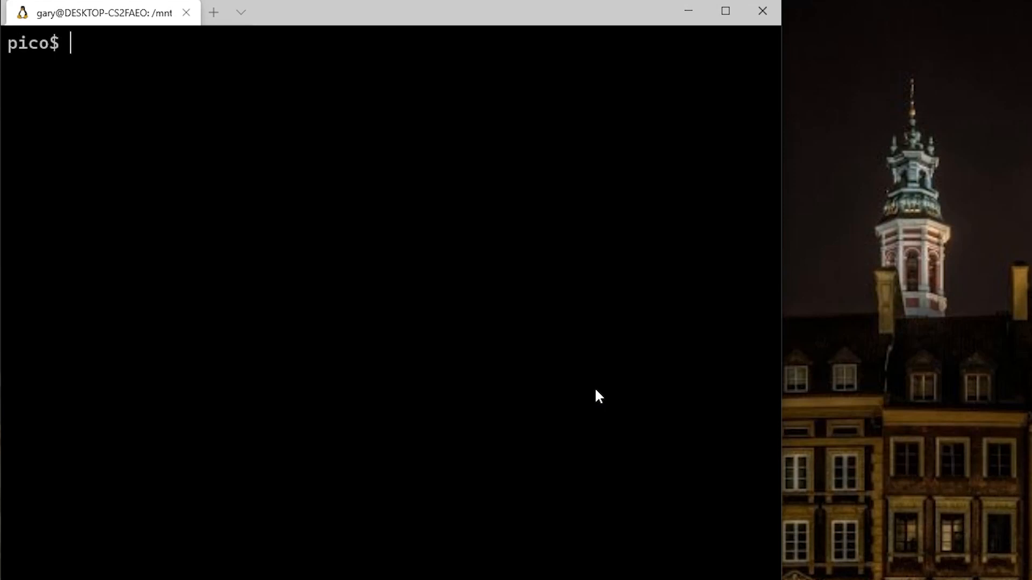
pyautogui.moveTo(485, 356)
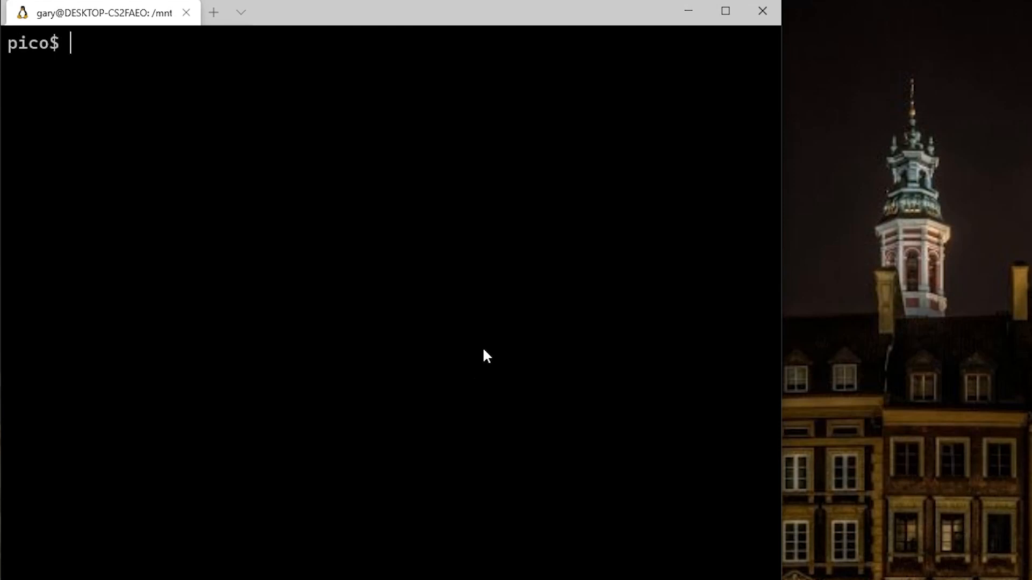
# Run sudo apt install for the Pico build toolchain packages
pyautogui.write('sudo')
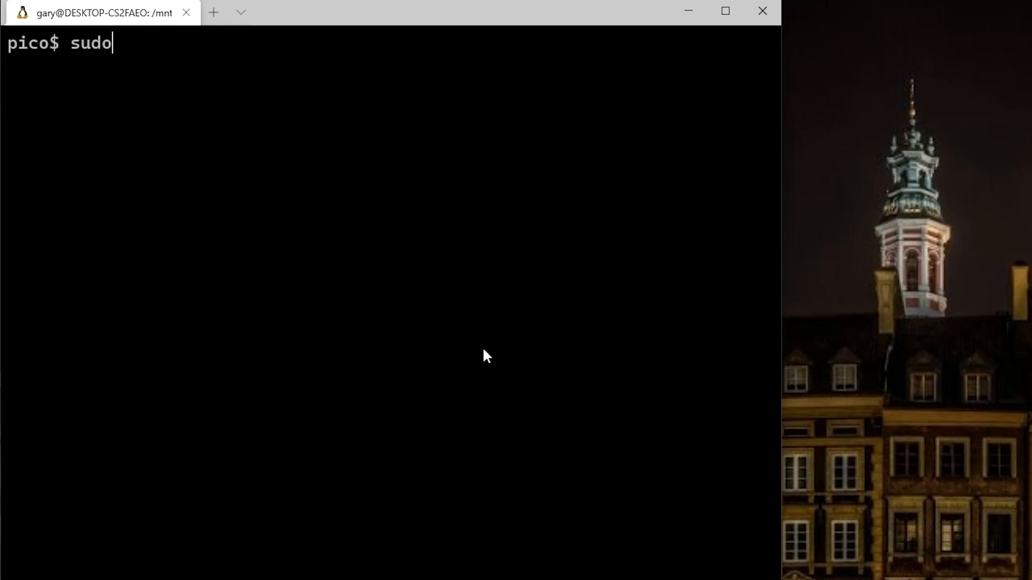
pyautogui.write('apt')
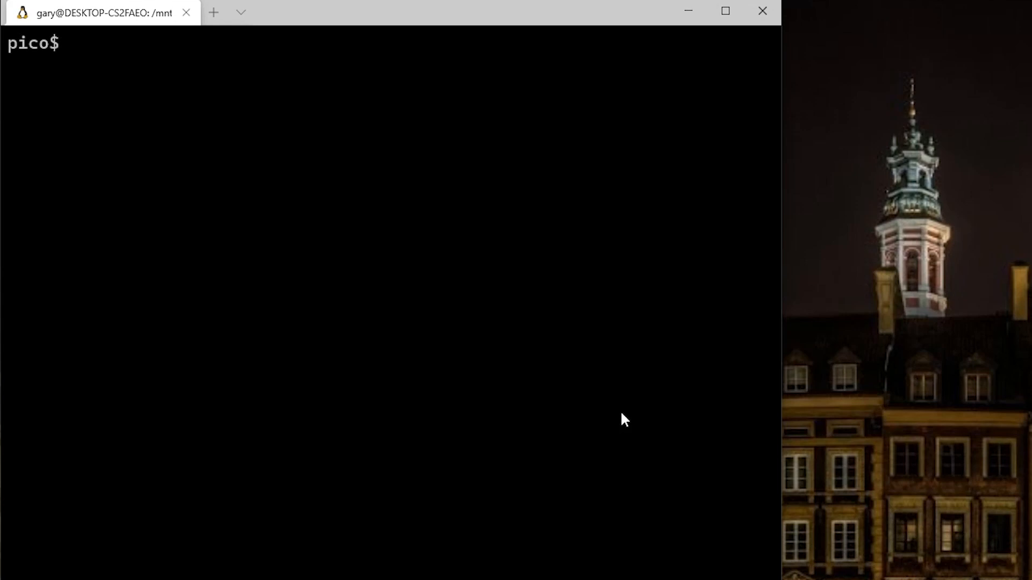
pyautogui.moveTo(696, 490)
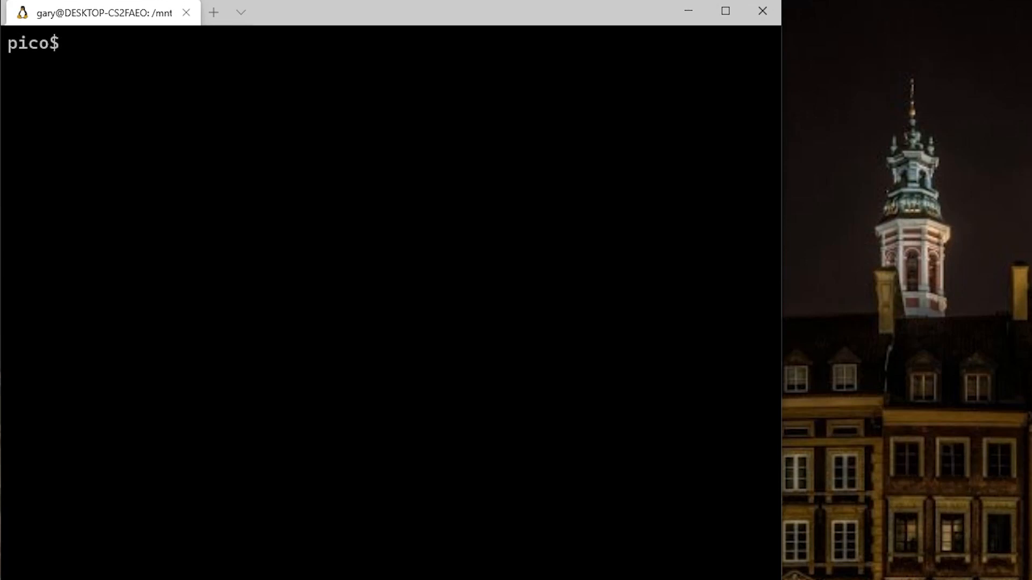
pyautogui.moveTo(635, 314)
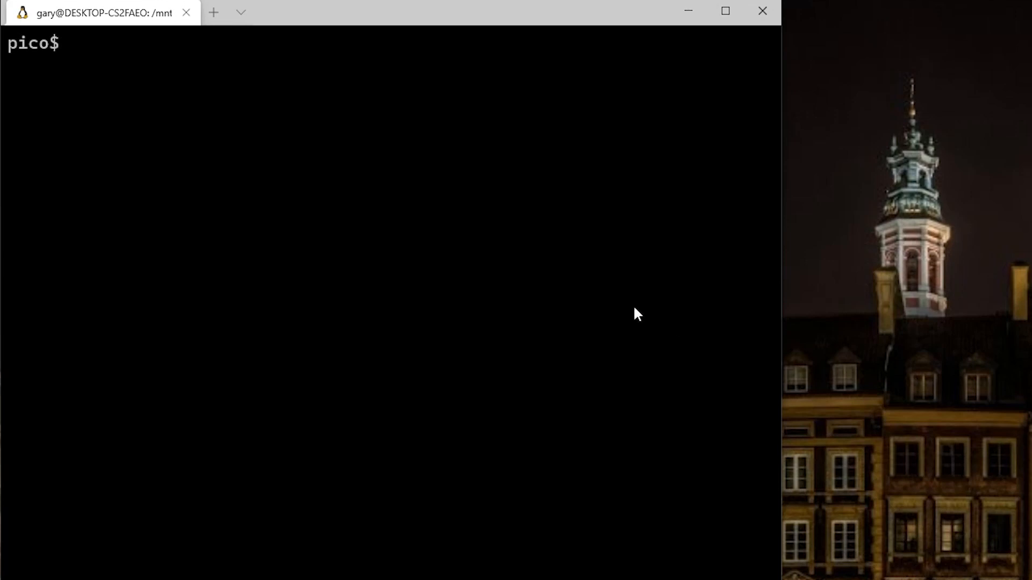
# Download cmake-3.19.4.tar.gz with wget and run ./bootstrap in its folder
pyautogui.write('wget https://github.com/Kitware/CMake/releases/download/v3.19.4/cmake-3.19.4.tar.gz')
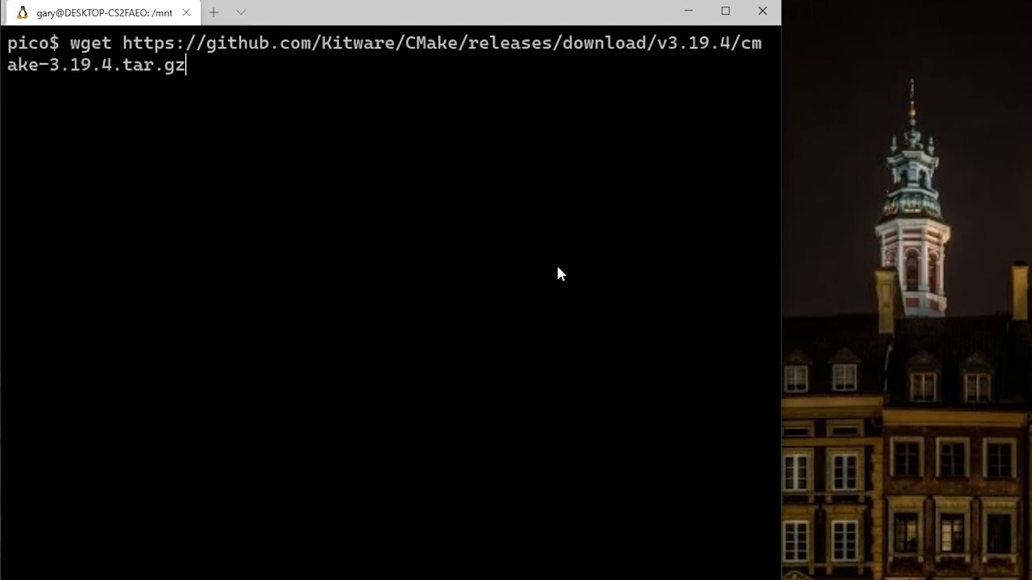
pyautogui.press('Return')
pyautogui.write('cd cmake-3.19.4/')
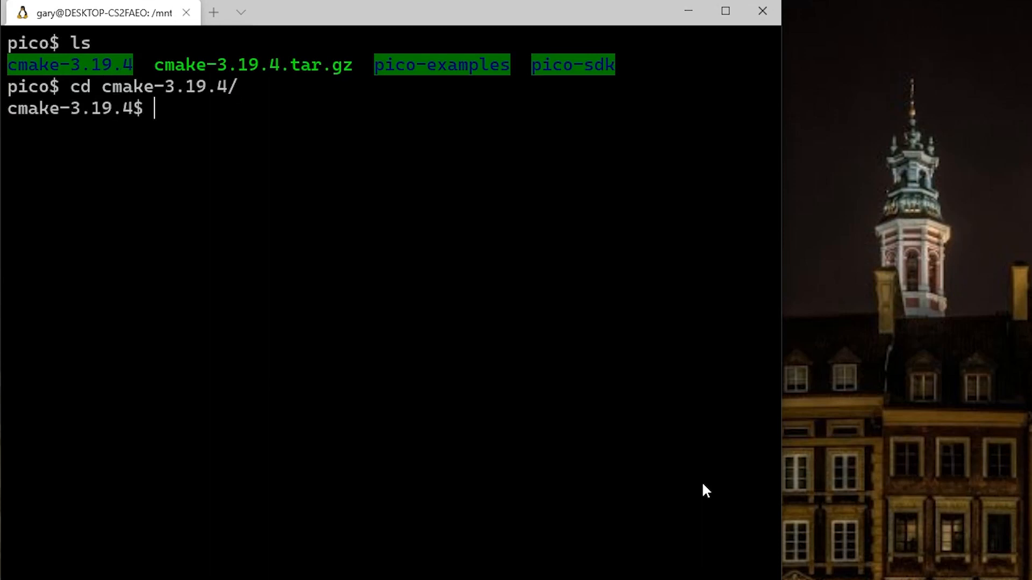
pyautogui.write('./')
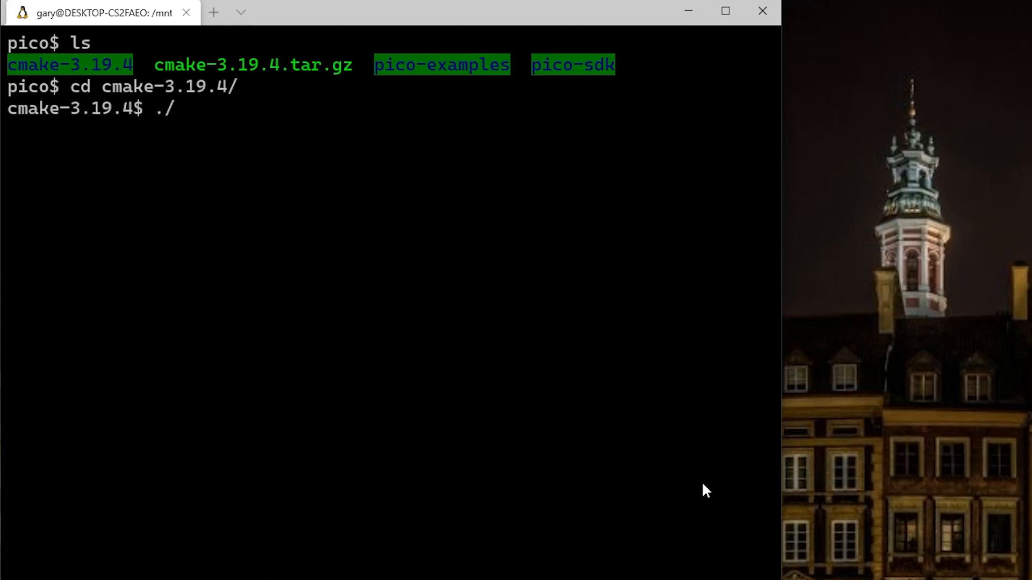
pyautogui.write('bootstrap')
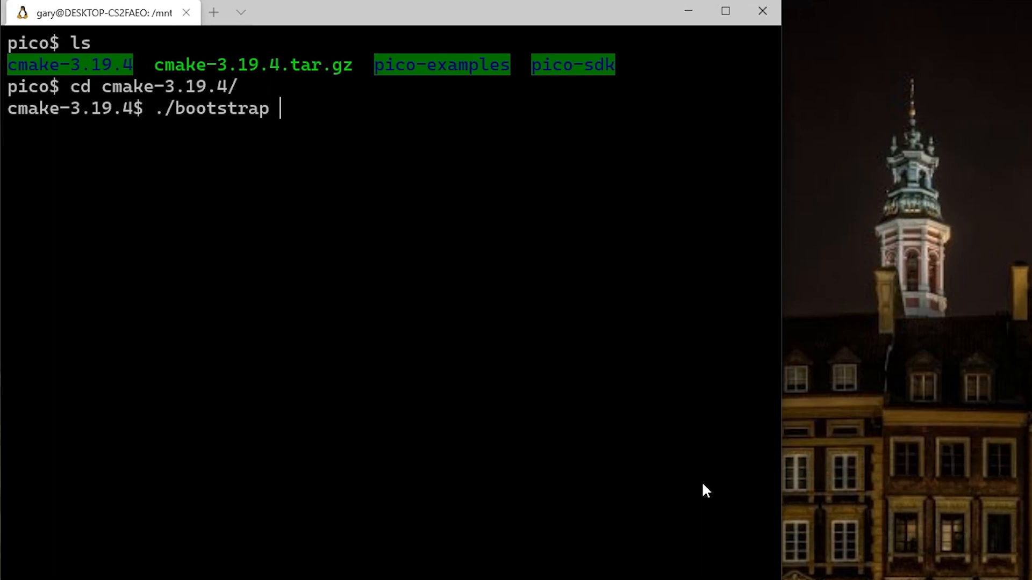
pyautogui.press('Return')
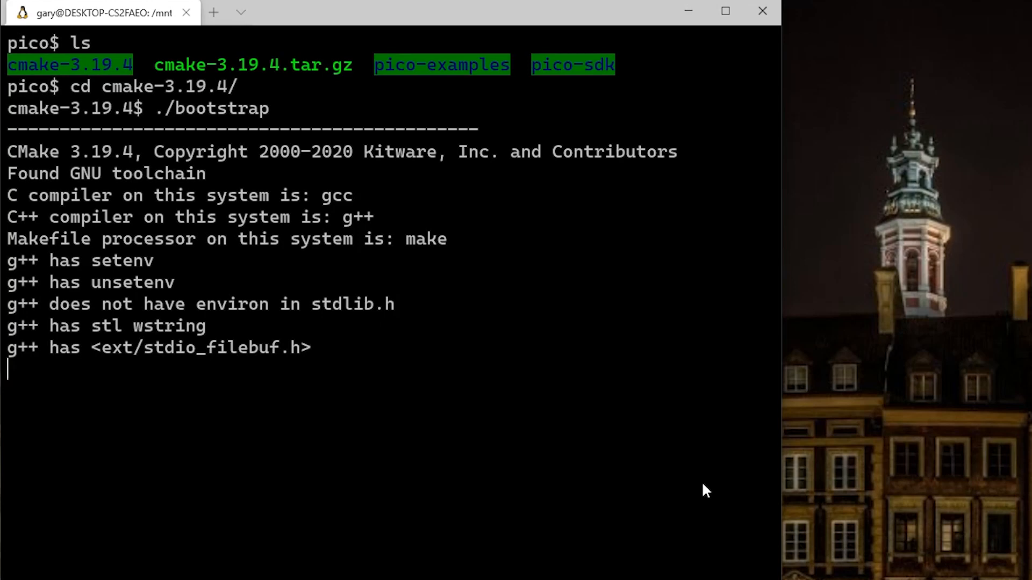
# Clear the screen and clone the pico-project-generator repository
pyautogui.press('ctrl+l')
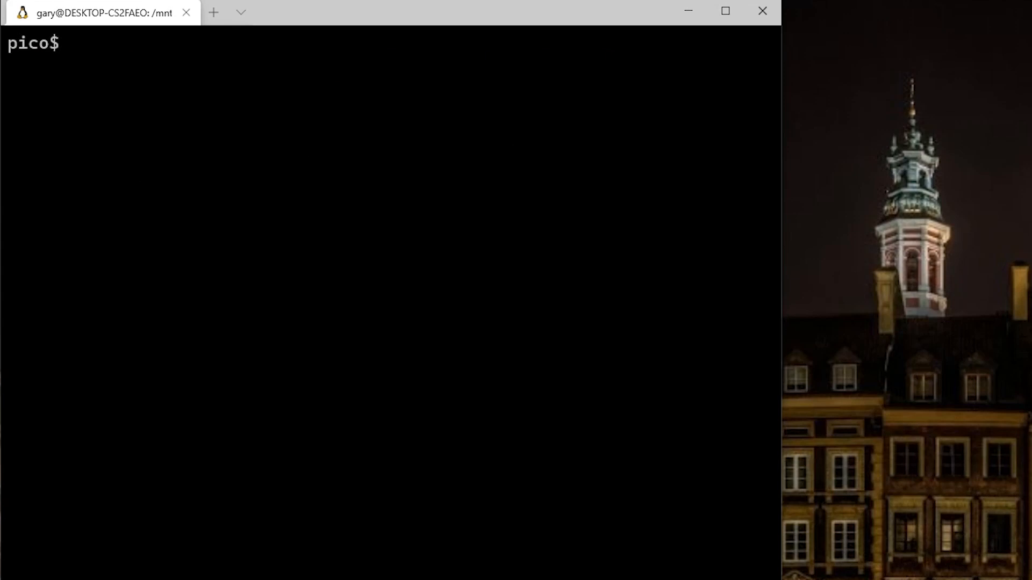
pyautogui.moveTo(487, 259)
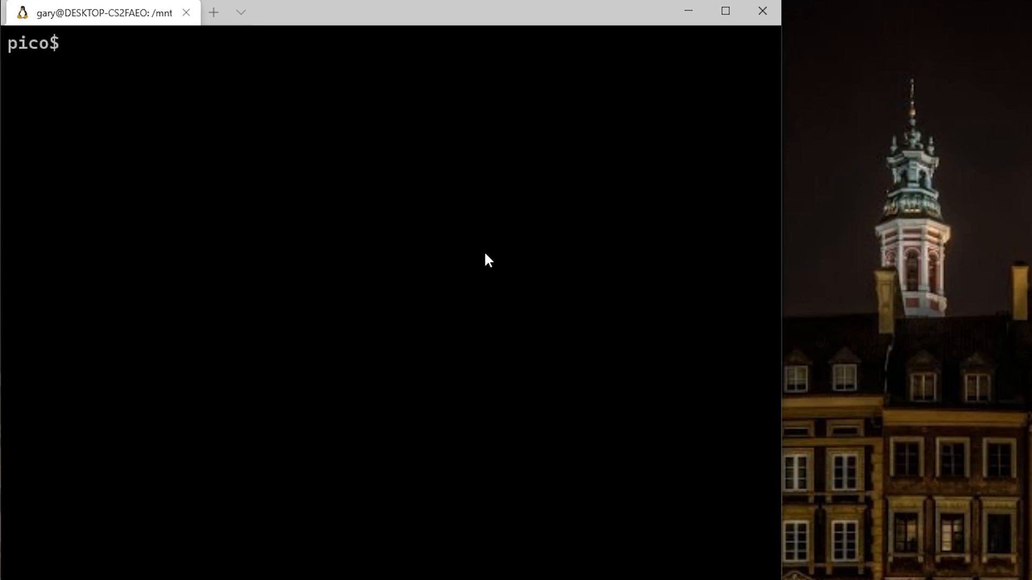
pyautogui.write('git clone https://github.com/raspberrypi/pico-project-generator.git')
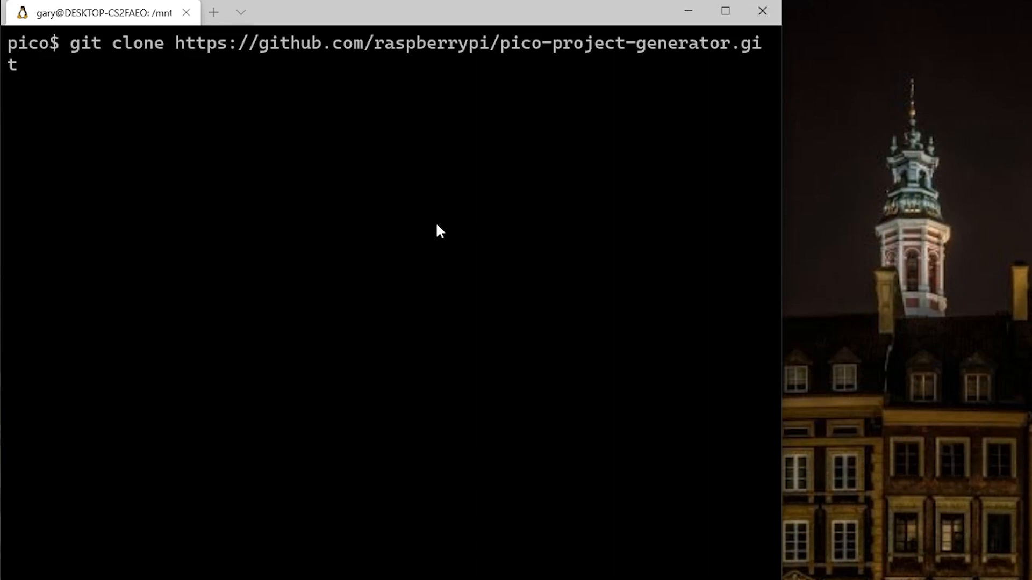
pyautogui.press('Return')
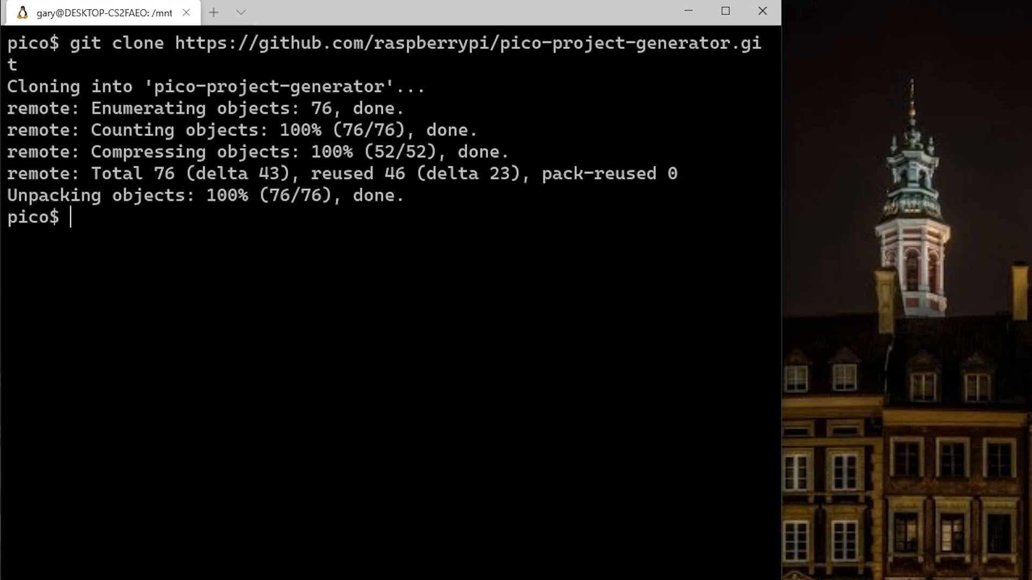
pyautogui.moveTo(595, 455)
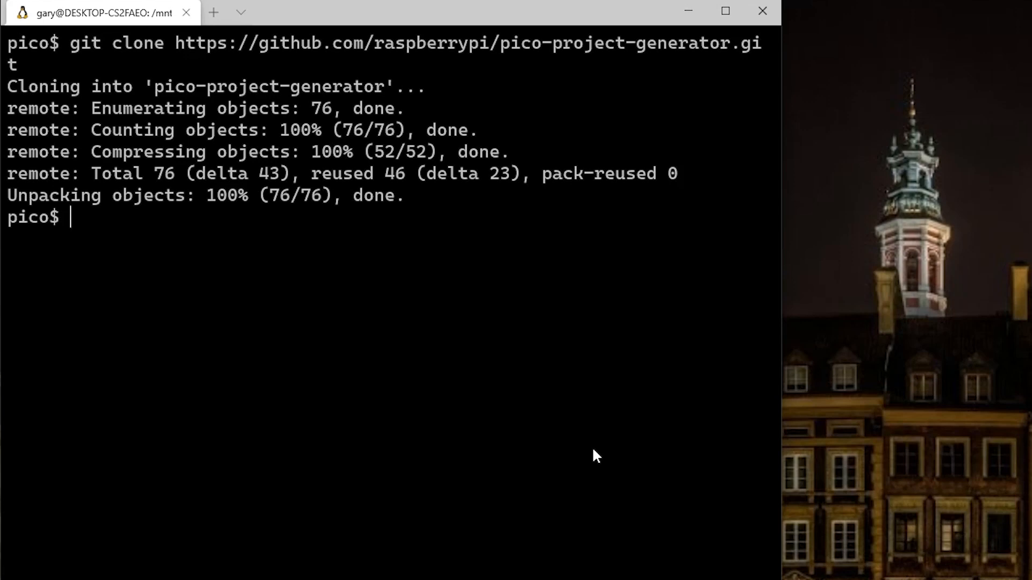
# Enter pico-project-generator and export PICO_SDK_PATH=/mnt/c/Users/Gary/pico/pico-sdk and DISPLAY=127.0.0.1:0
pyautogui.write('cd')
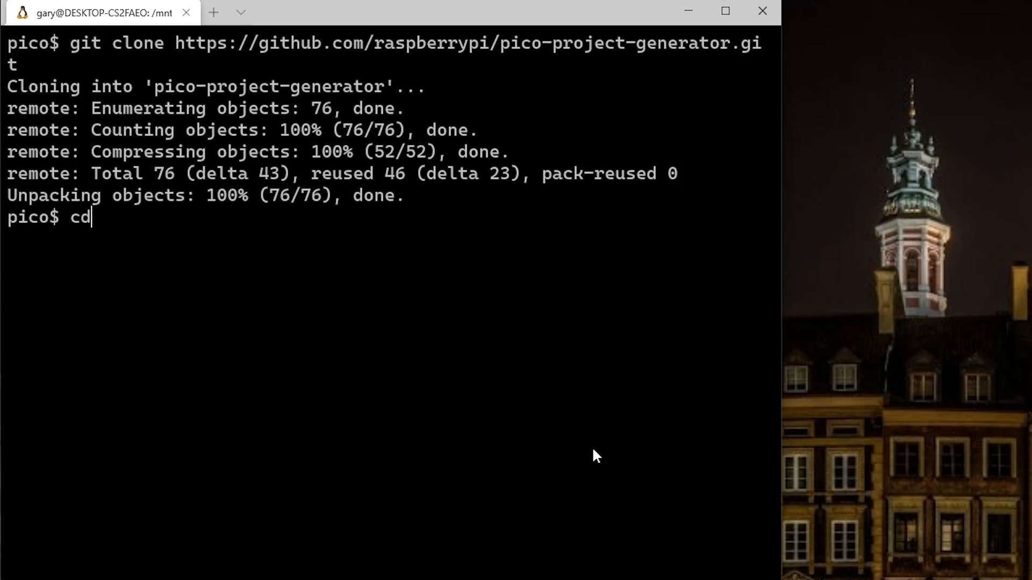
pyautogui.write('pico-project-generator/')
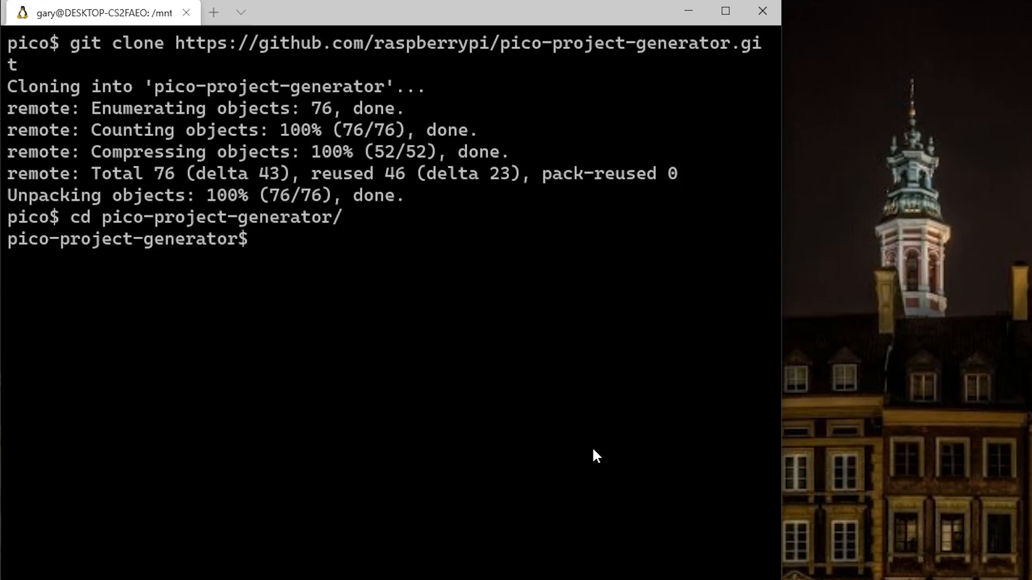
pyautogui.write('export')
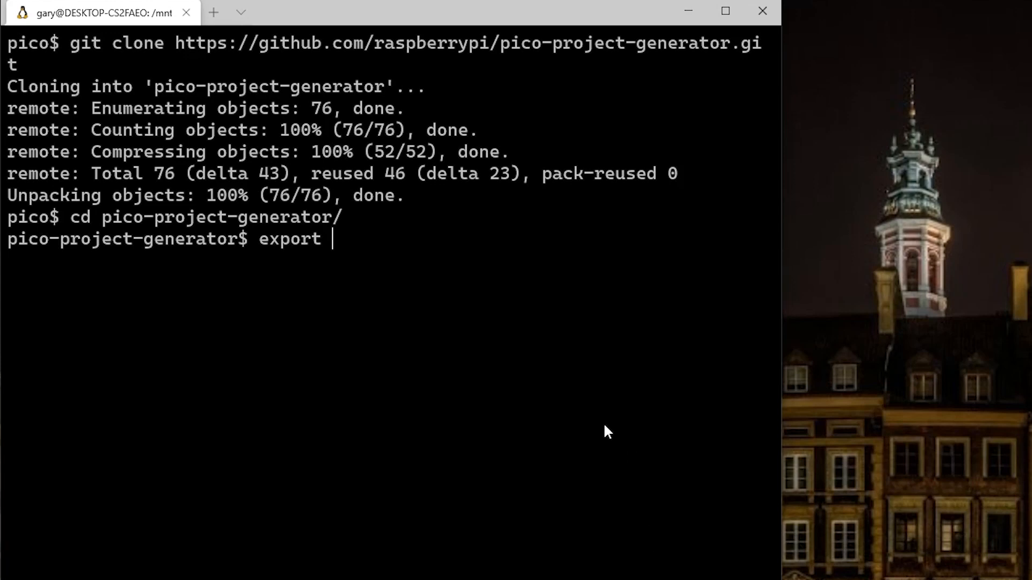
pyautogui.write('PICO_SDK_PATH="/mnt/c/Users/Gary/pico/pico-sdk"')
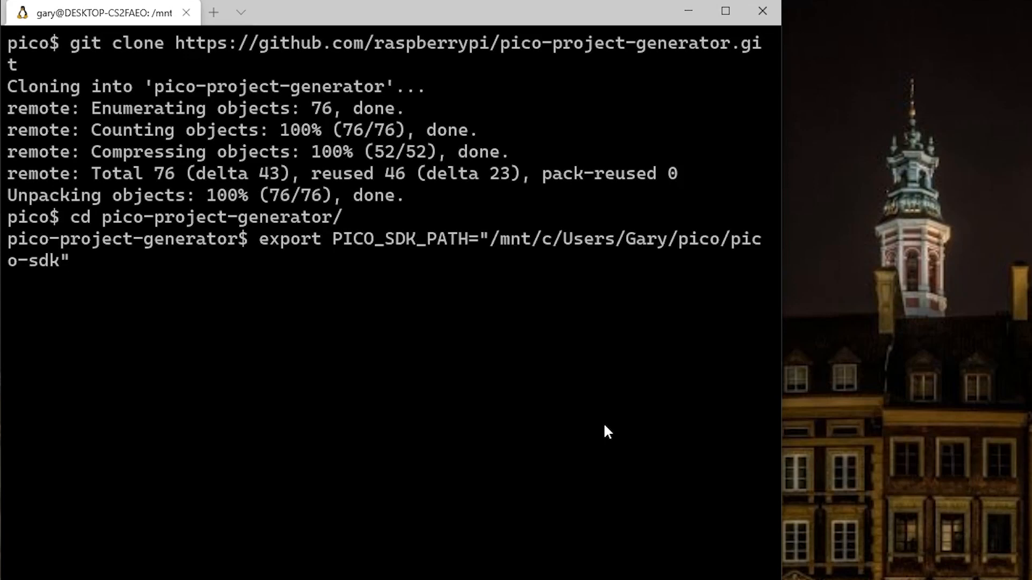
pyautogui.moveTo(503, 260)
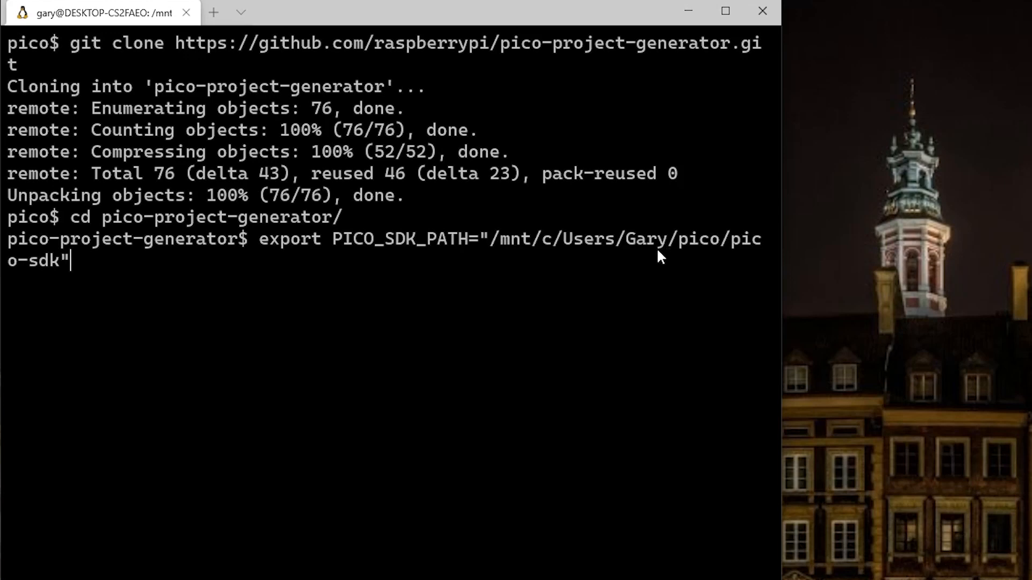
pyautogui.press('Return')
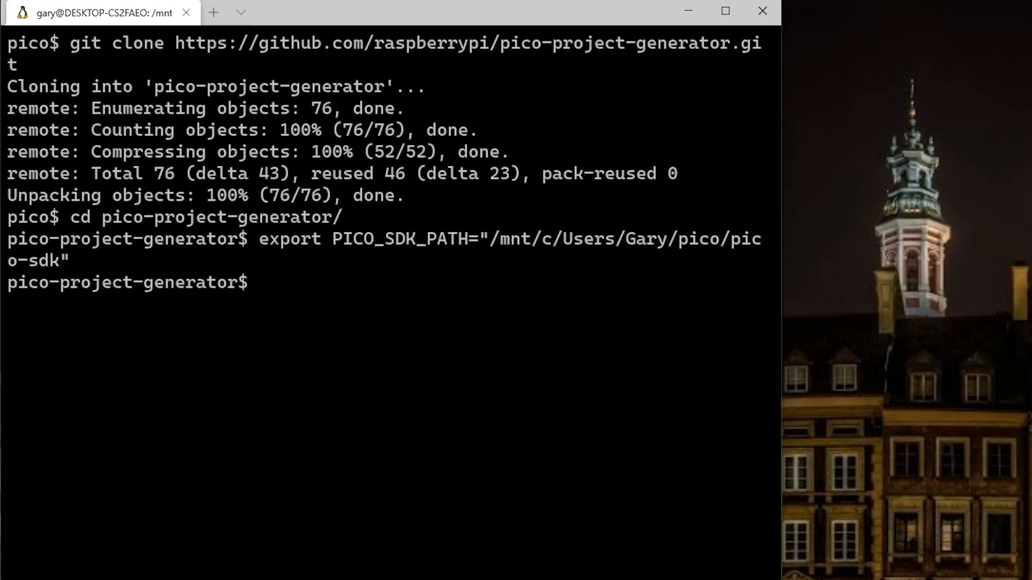
pyautogui.write('export DISPLAY=127.0.0.1:0')
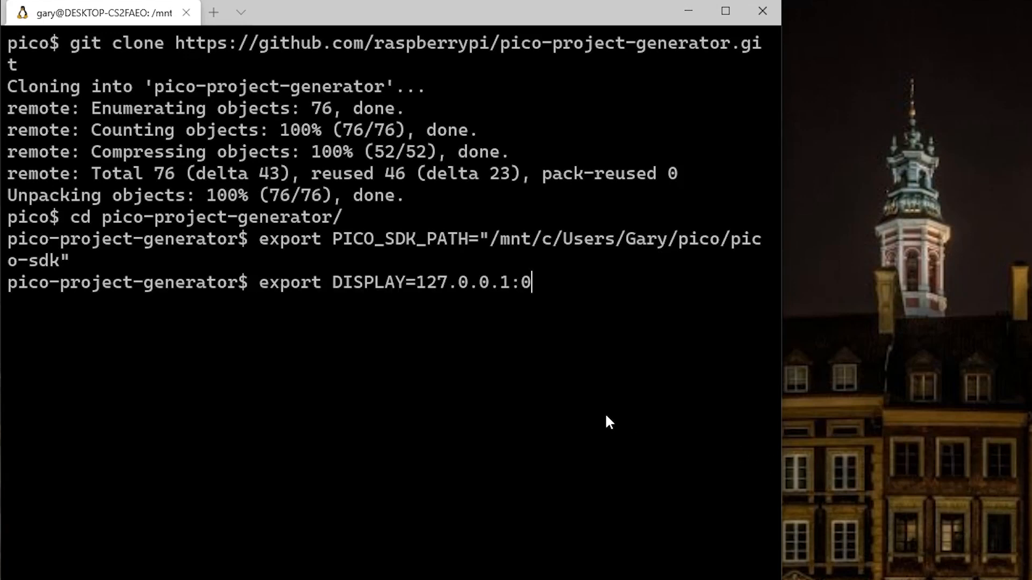
pyautogui.press('Return')
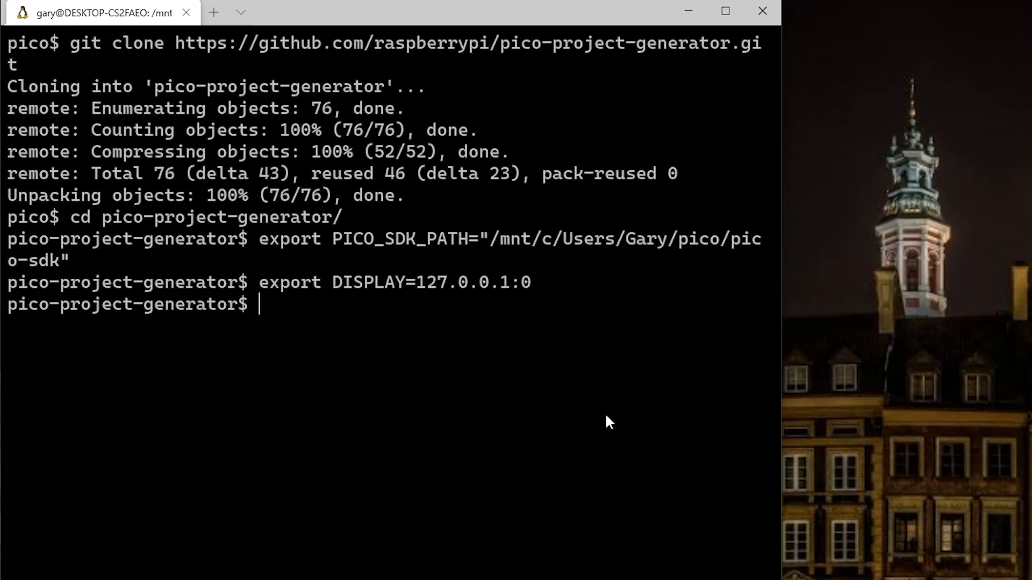
# Launch ./pico_project.py --gui to bring up the project generator window
pyautogui.write('./pr')
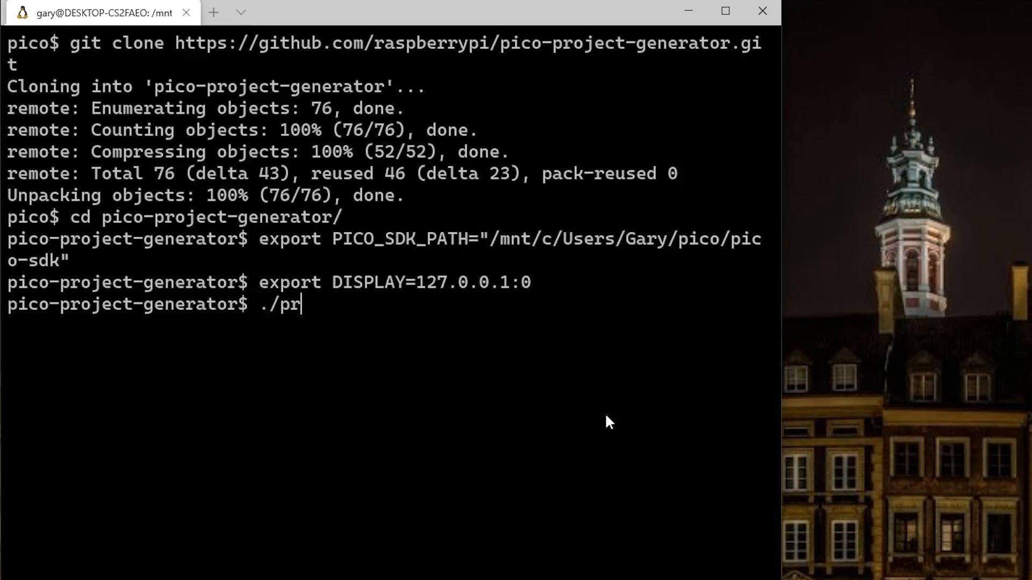
pyautogui.write('ico_')
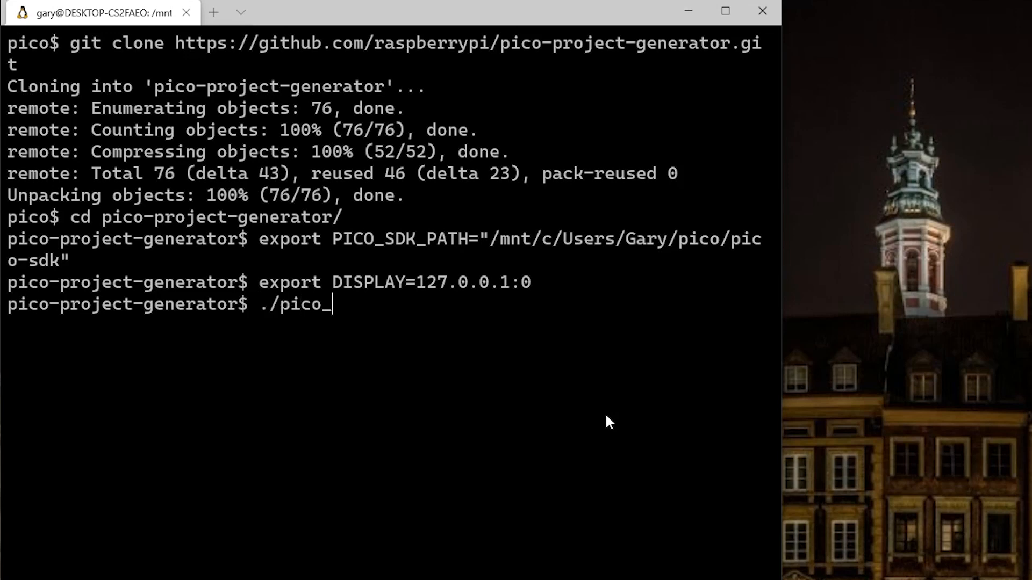
pyautogui.write('project.py')
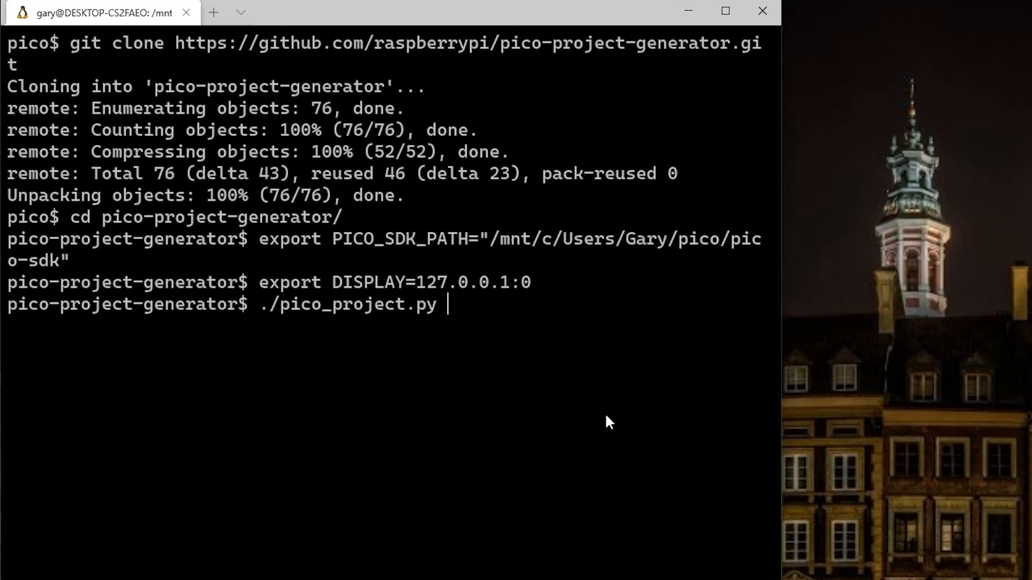
pyautogui.write('--gui')
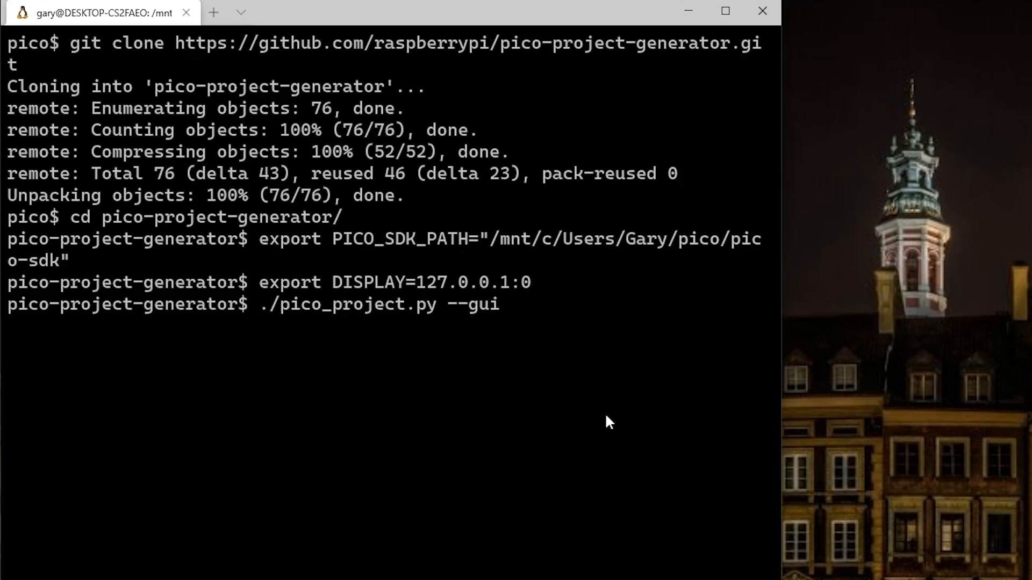
pyautogui.press('Return')
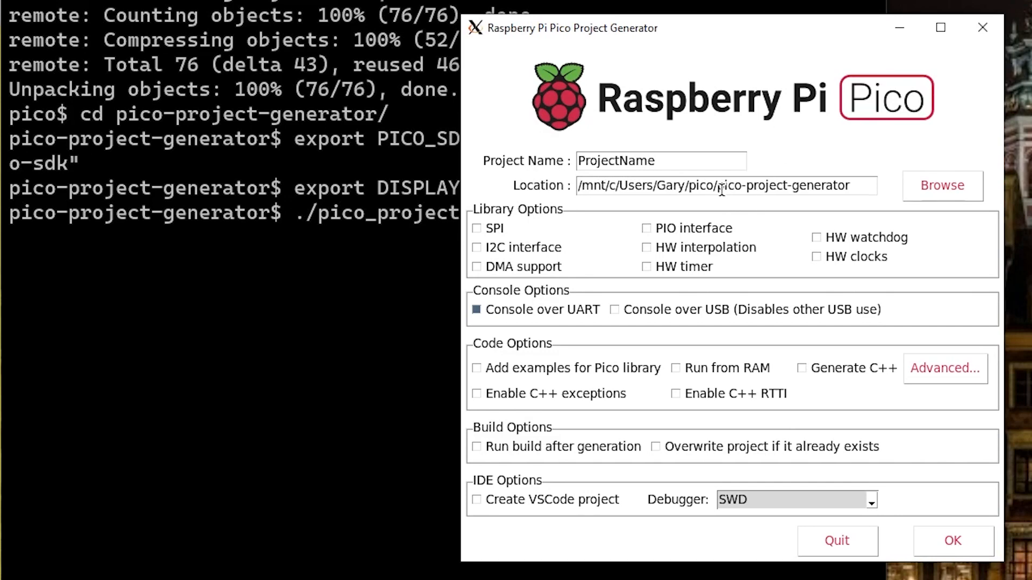
# Generate a blinky project at /mnt/c/Users/Gary/pico/ with Console over USB enabled
pyautogui.press('BackSpace')
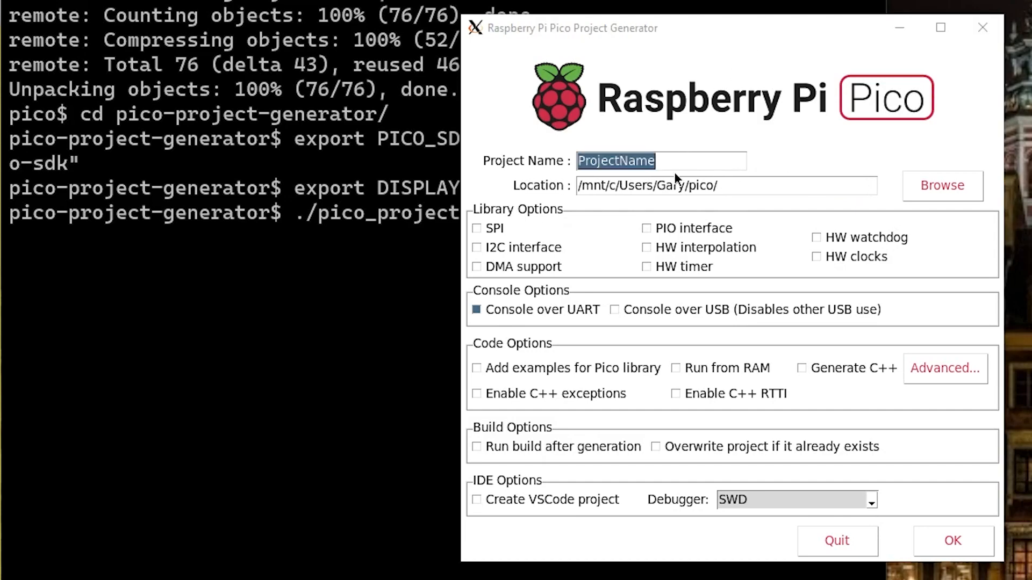
pyautogui.write('bli')
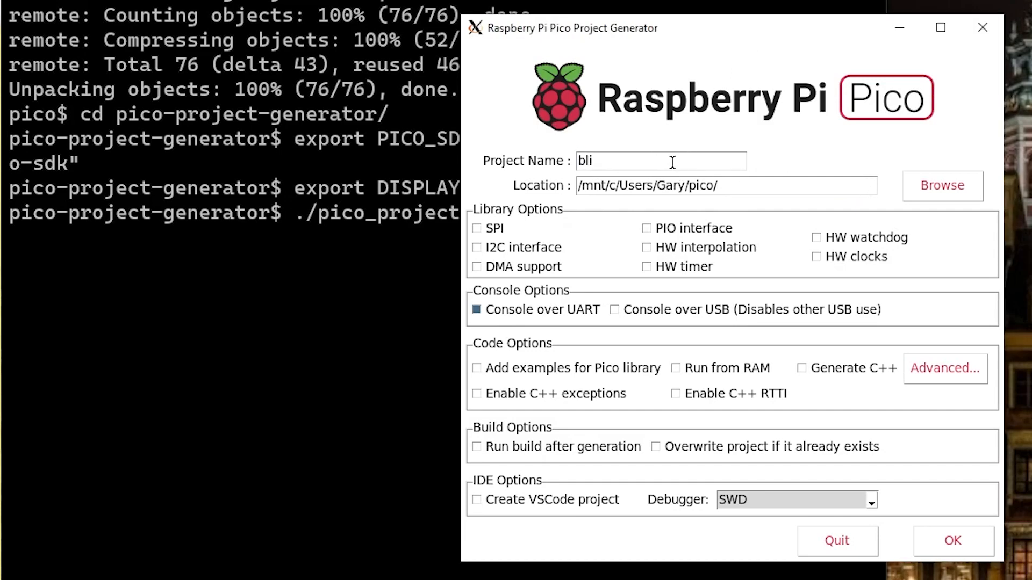
pyautogui.write('nky')
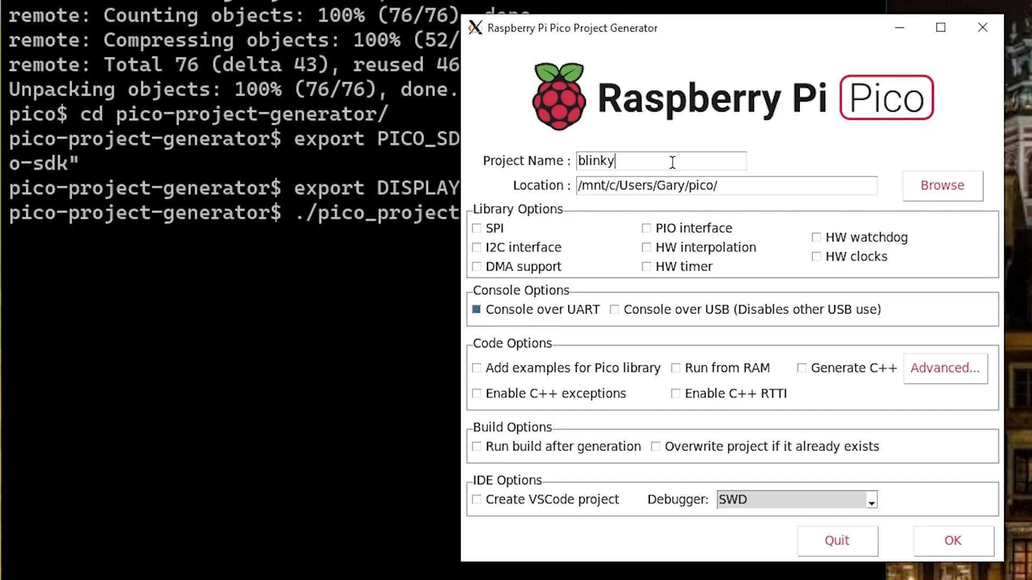
pyautogui.moveTo(539, 342)
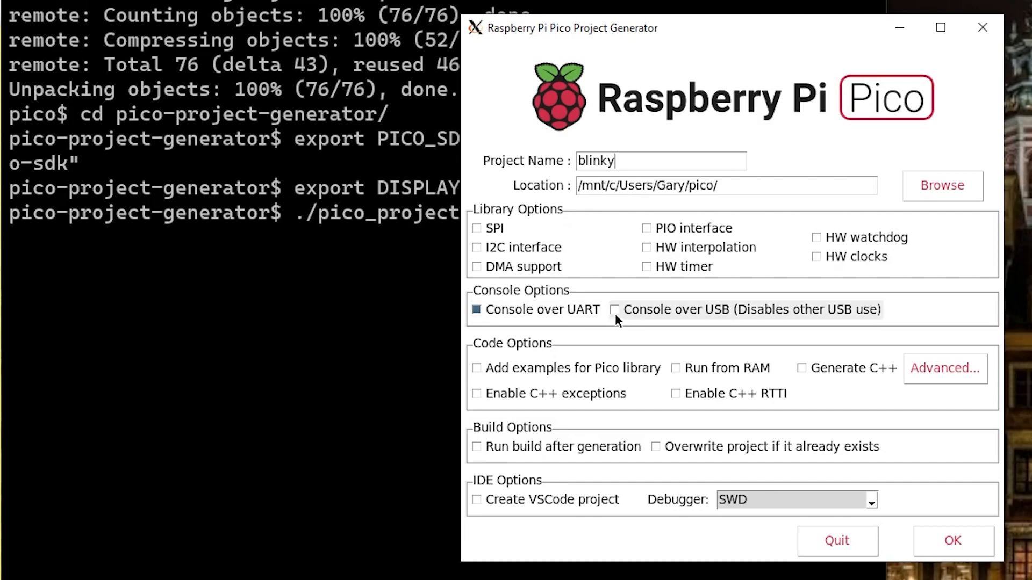
pyautogui.click(615, 309)
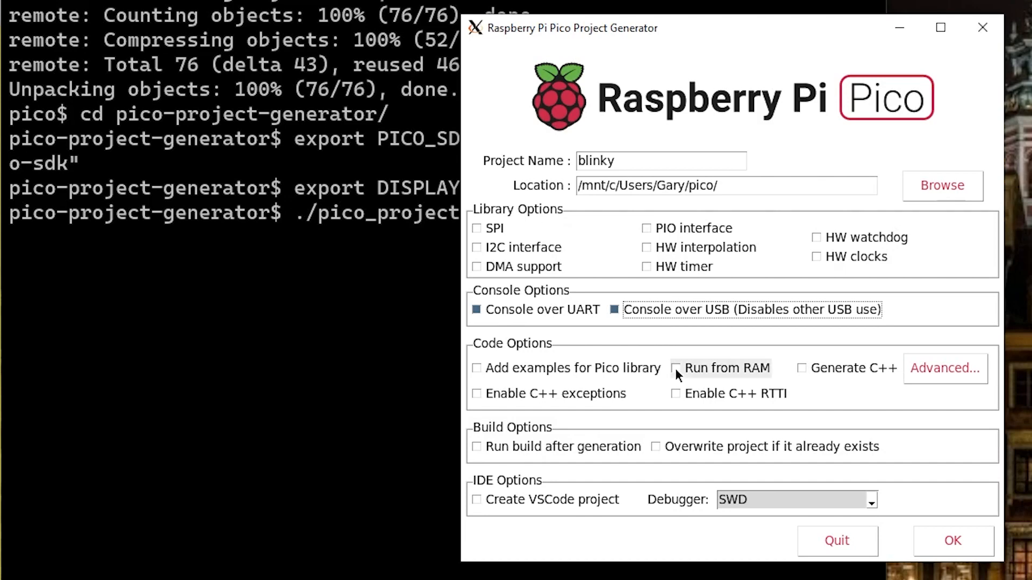
pyautogui.moveTo(953, 540)
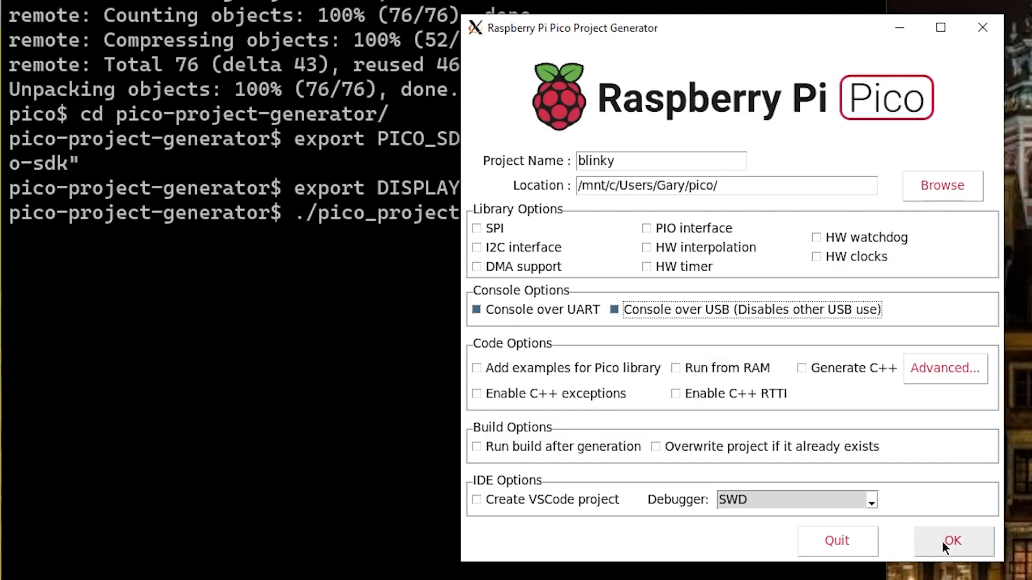
pyautogui.click(953, 541)
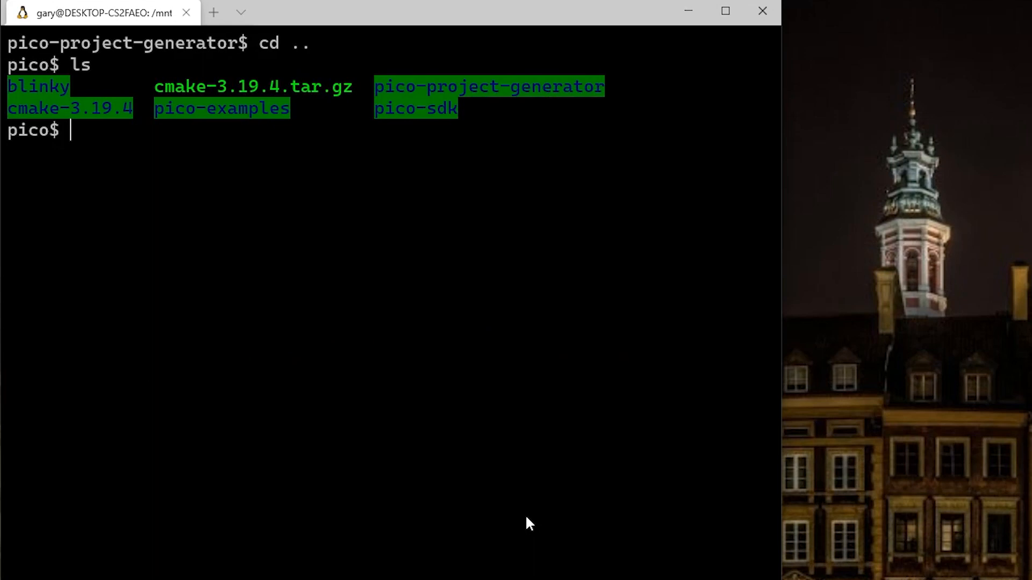
# Enter the blinky folder and launch it in VS Code with code
pyautogui.write('cd blinky')
pyautogui.write('ls')
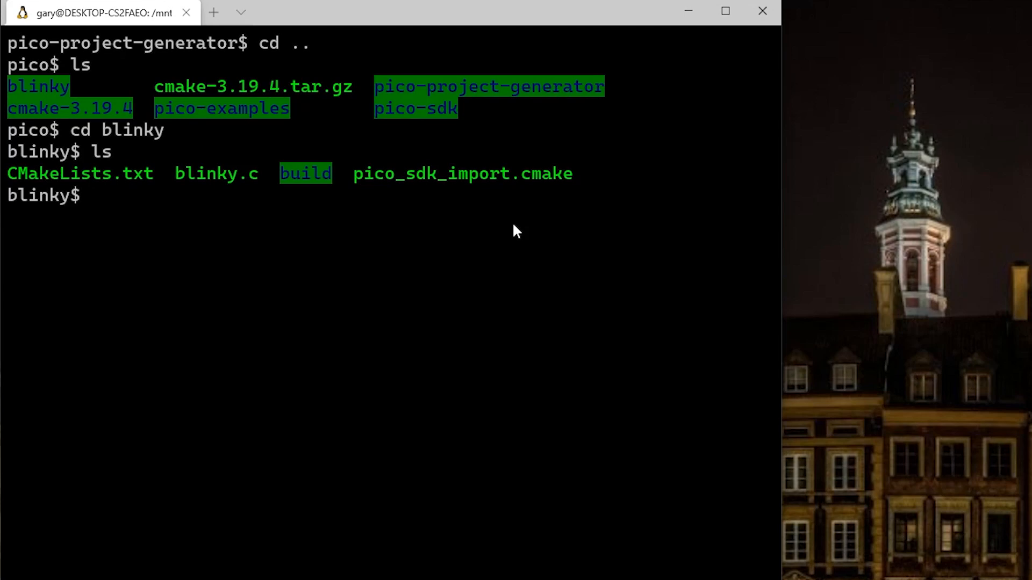
pyautogui.write('code')
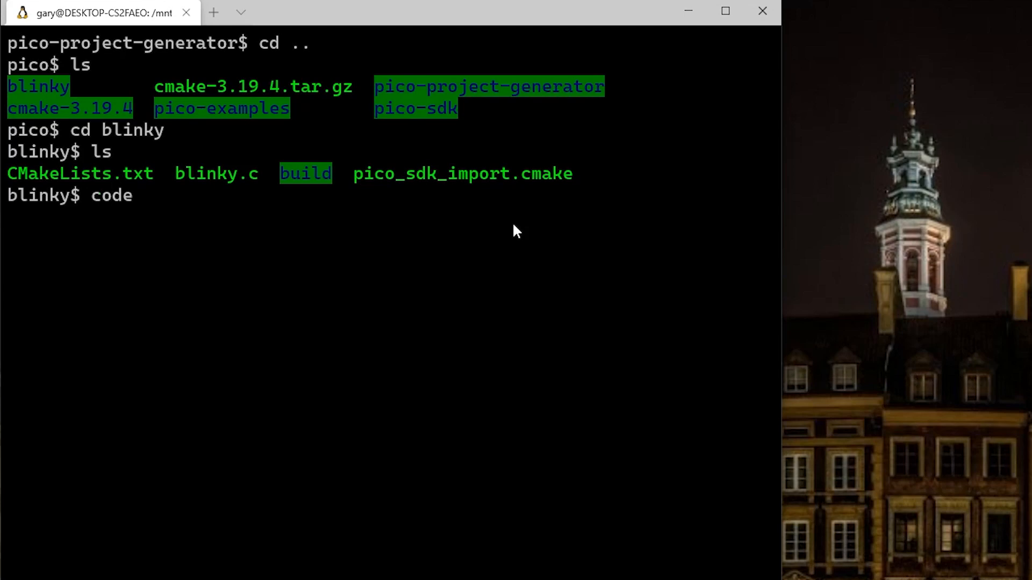
pyautogui.press('Return')
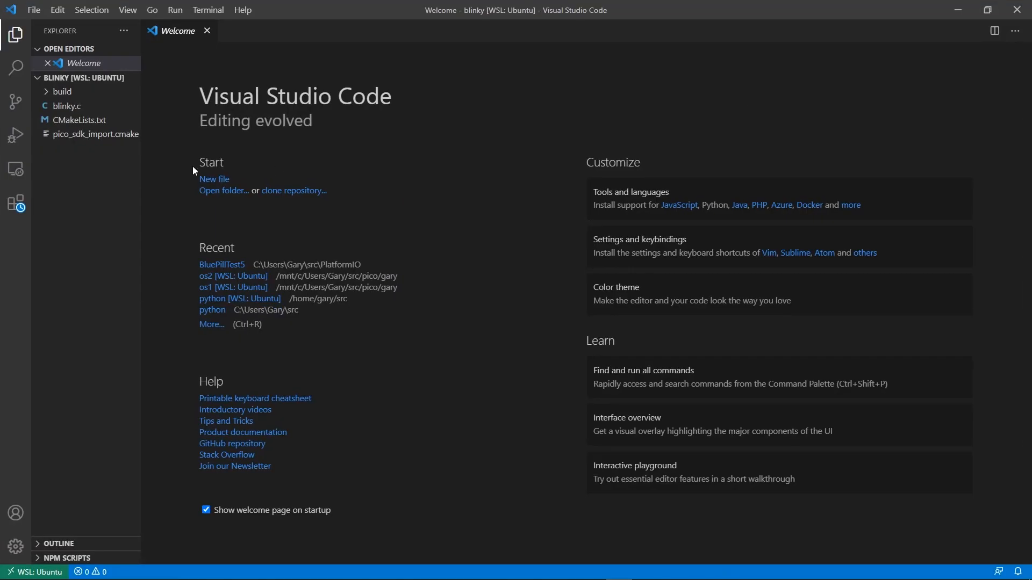
pyautogui.moveTo(567, 265)
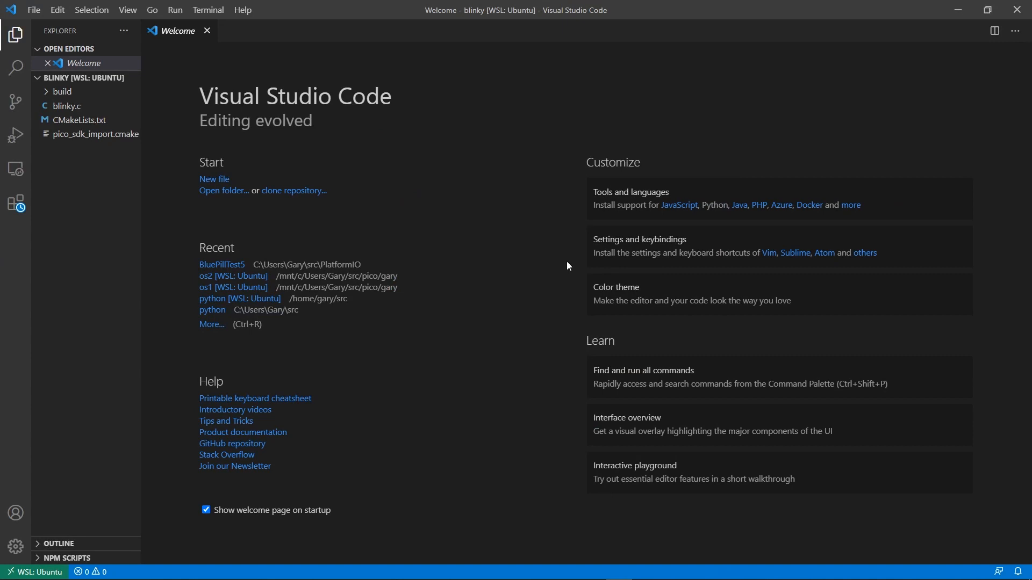
# Replace blinky.c with the pin 25 blink loop and highlight stdio_init_all and key lines
pyautogui.click(66, 107)
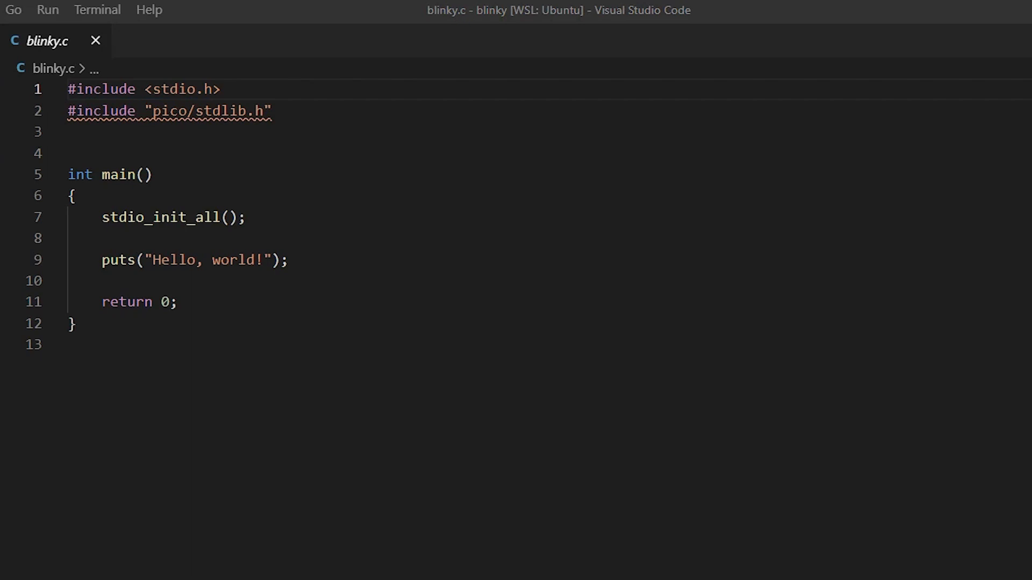
pyautogui.press('ctrl+a')
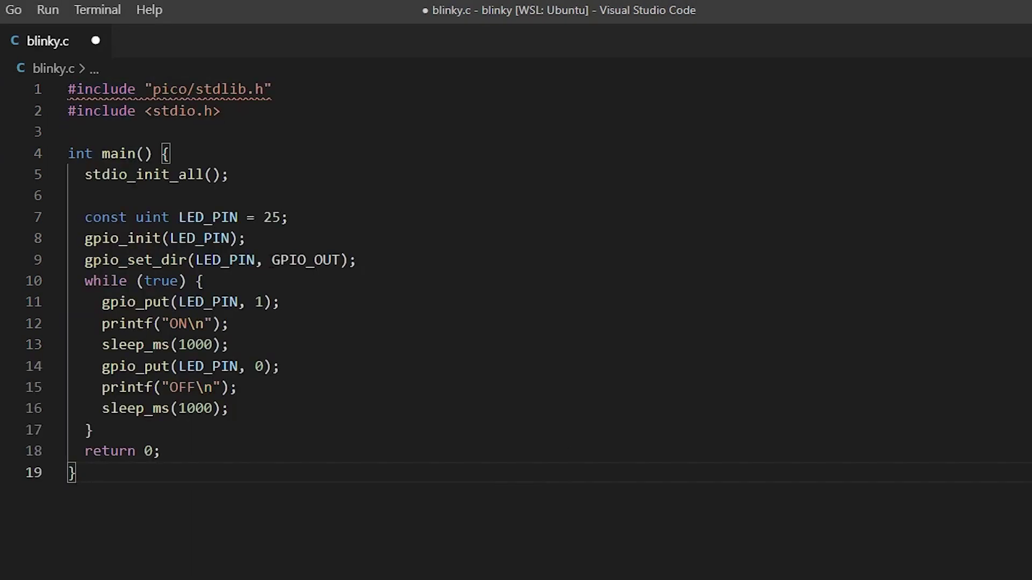
pyautogui.click(84, 176)
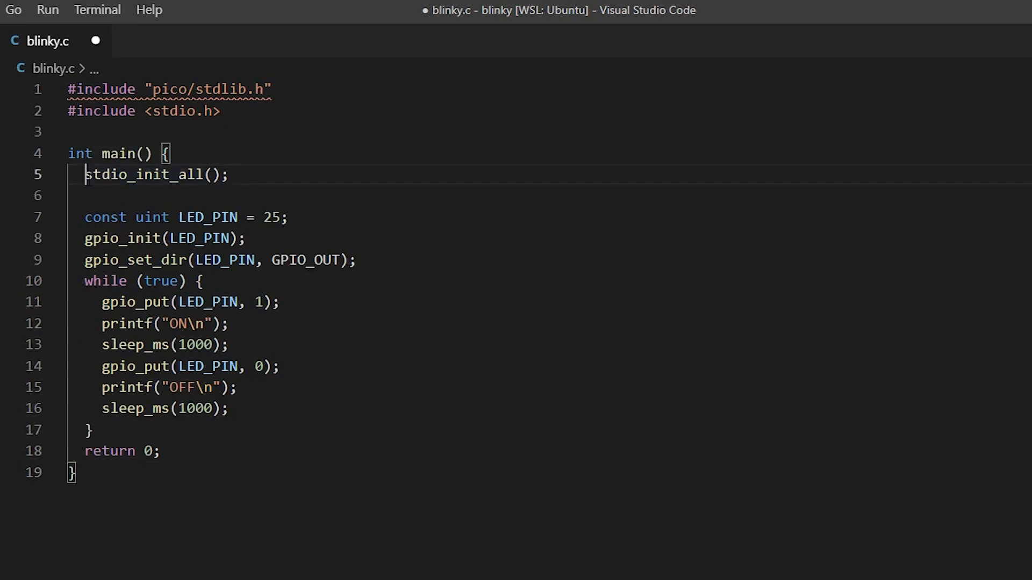
pyautogui.doubleClick(139, 174)
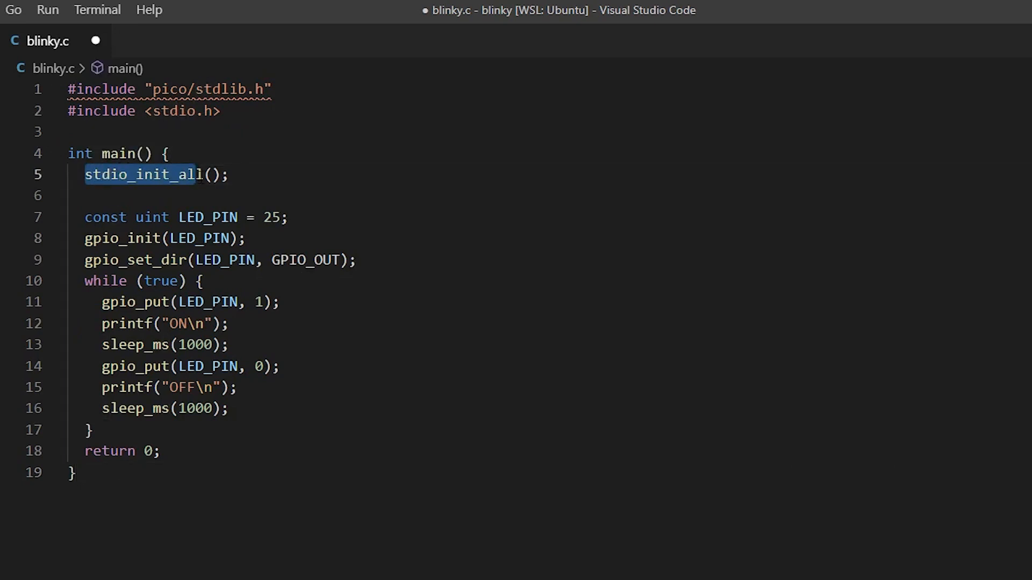
pyautogui.moveTo(138, 174)
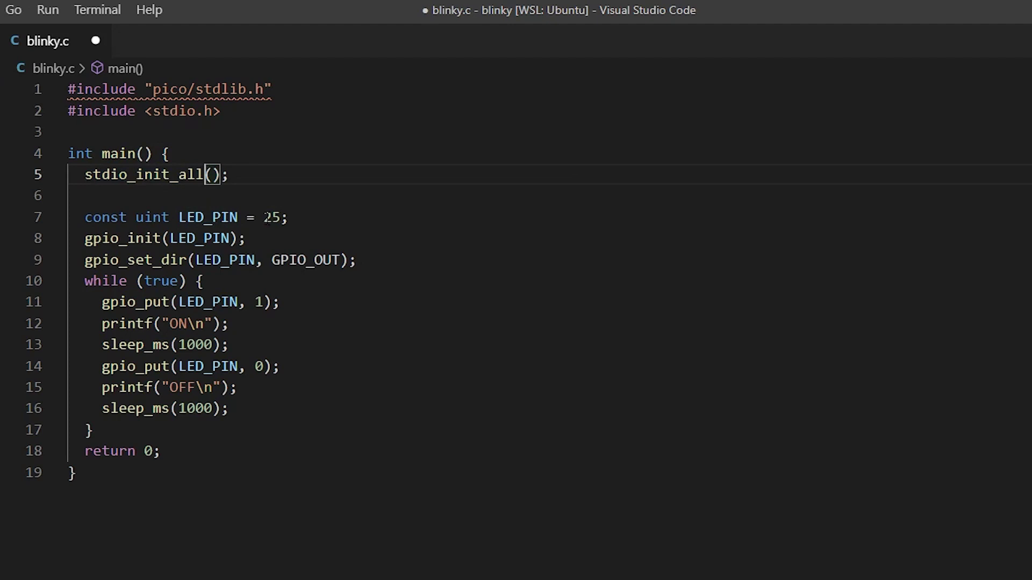
pyautogui.doubleClick(305, 260)
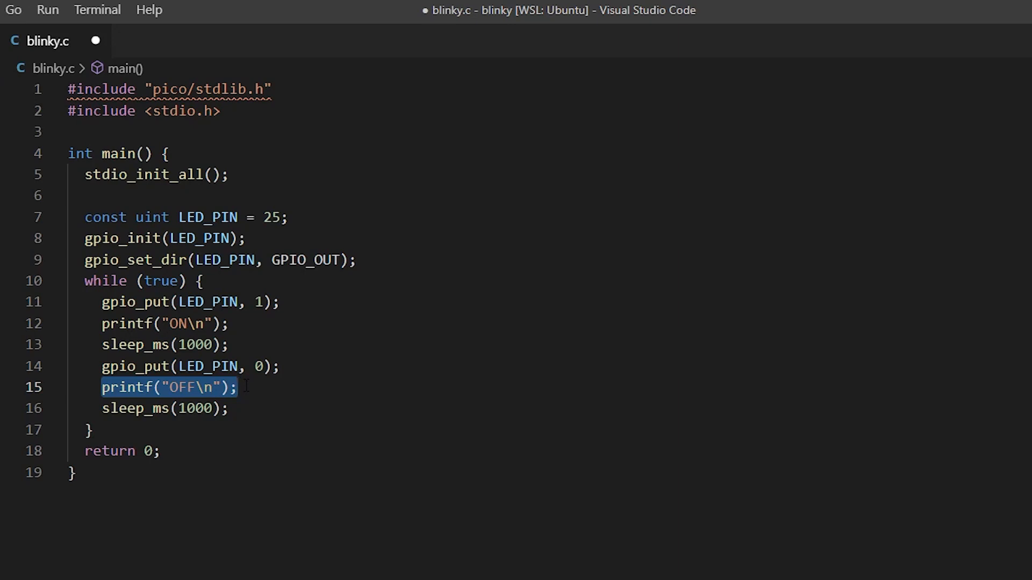
pyautogui.click(18, 46)
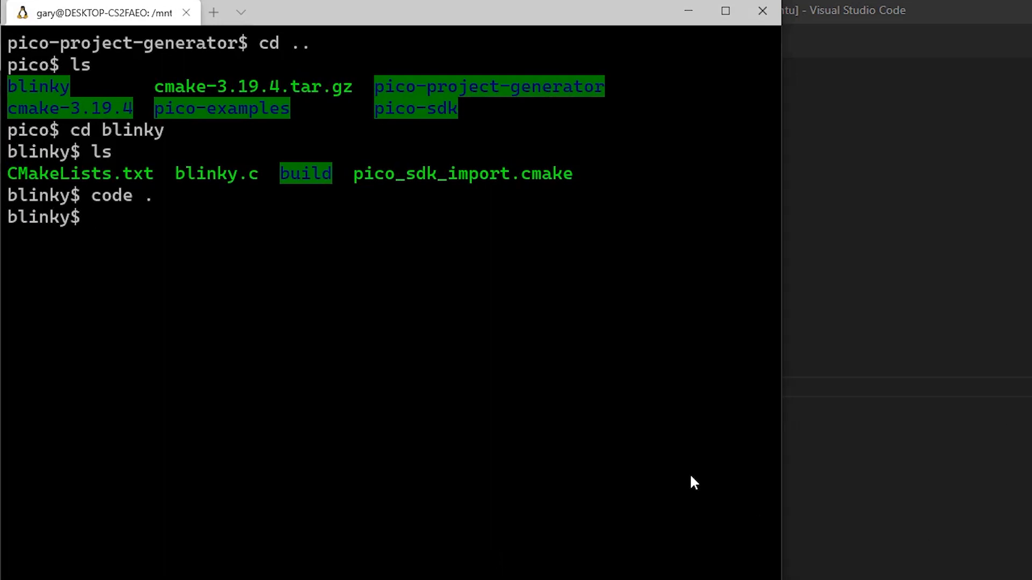
# Run cmake .. and make inside build, producing blinky.uf2 at 100%
pyautogui.write('cd build')
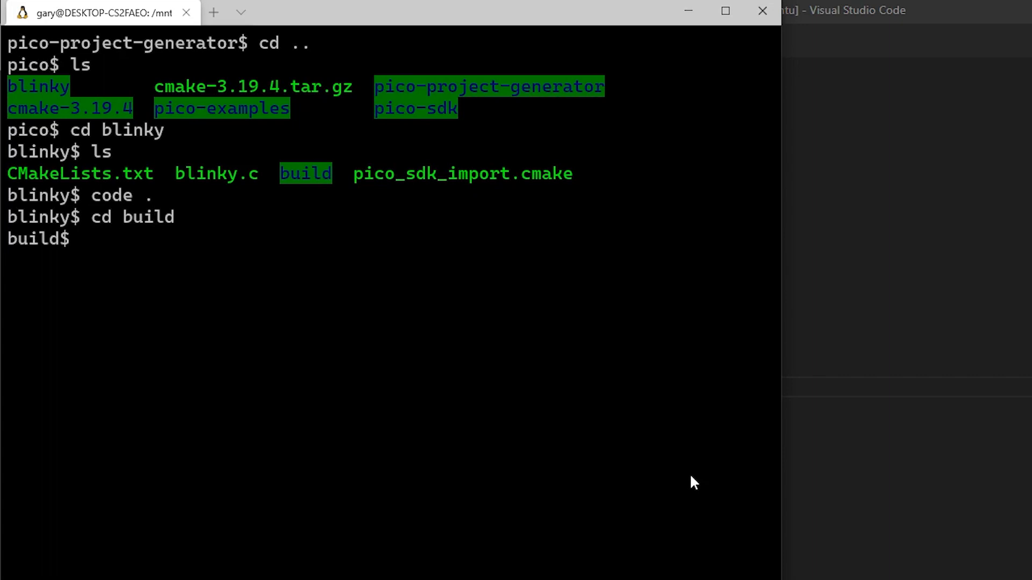
pyautogui.write('cmake')
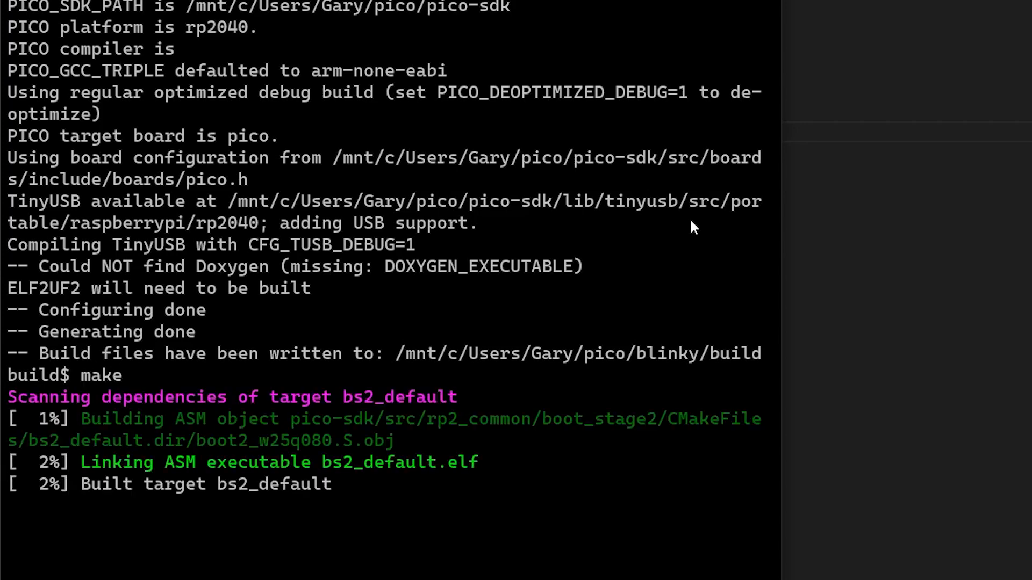
pyautogui.scroll(-3)
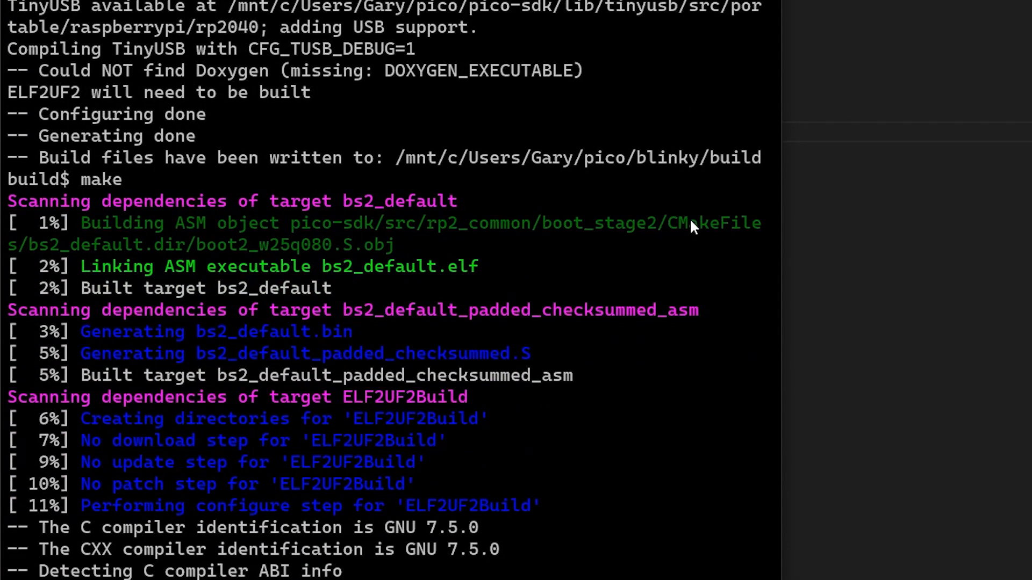
pyautogui.scroll(-3)
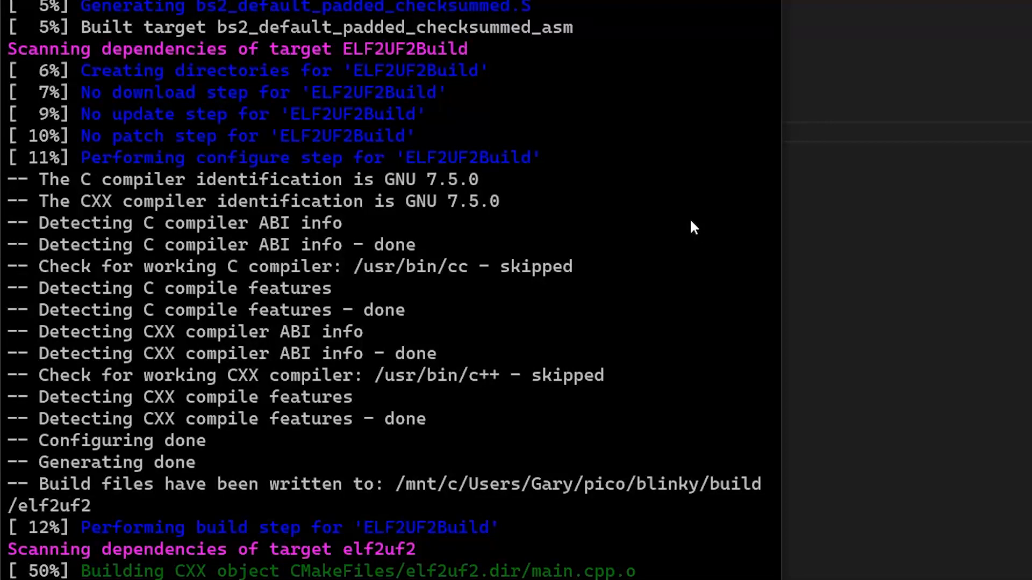
pyautogui.scroll(-3)
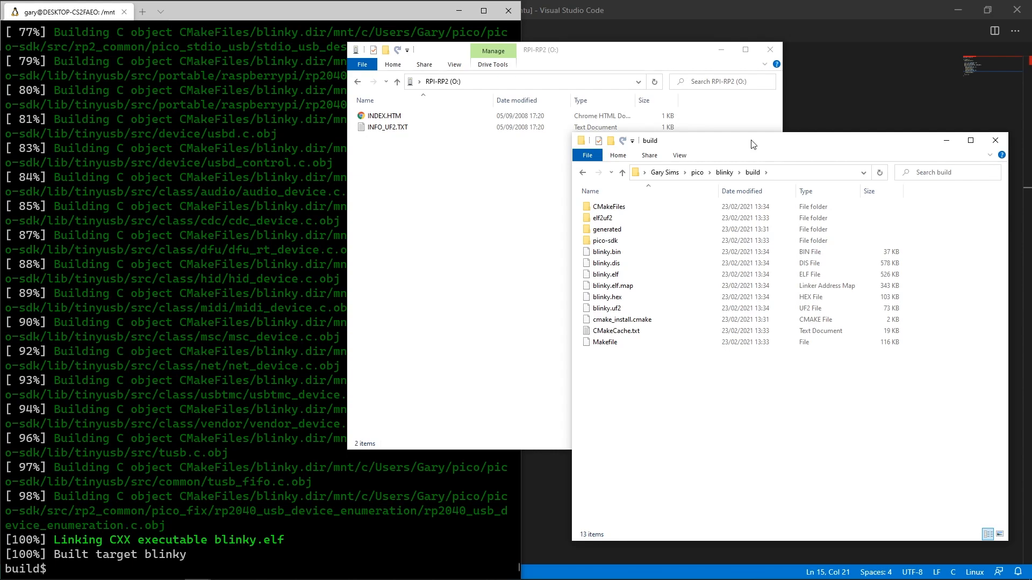
pyautogui.moveTo(807, 418)
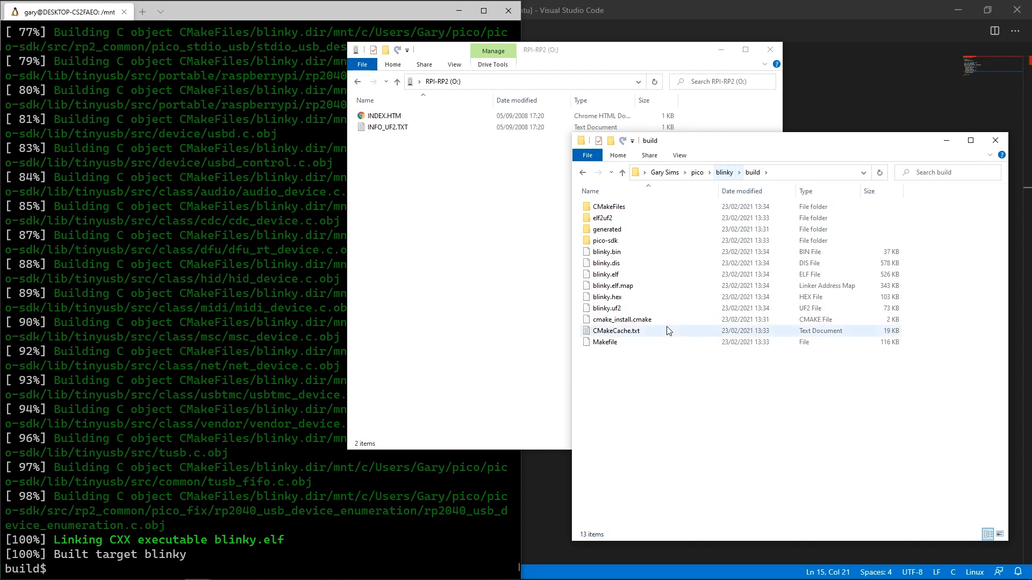
# Select blinky.uf2 in the build folder to copy it onto the RPI-RP2 drive
pyautogui.click(606, 308)
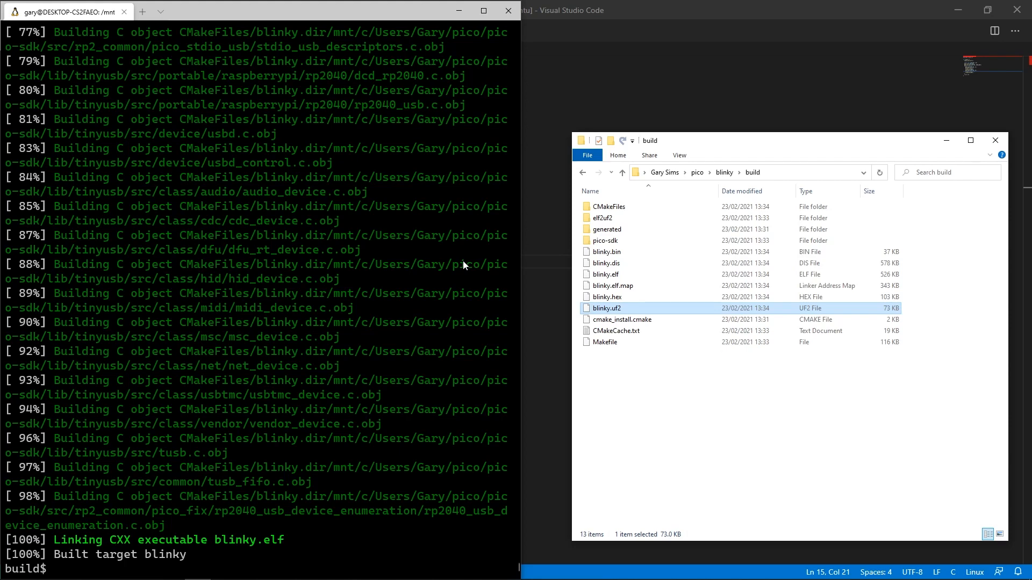
pyautogui.moveTo(315, 304)
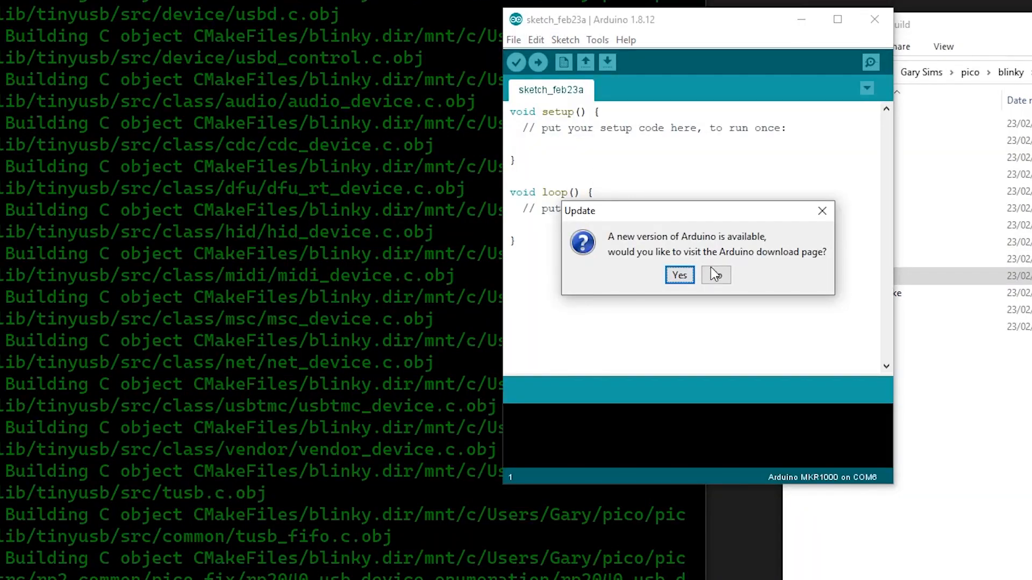
# Decline the Arduino update prompt and choose COM5 as the serial port under Tools
pyautogui.click(716, 274)
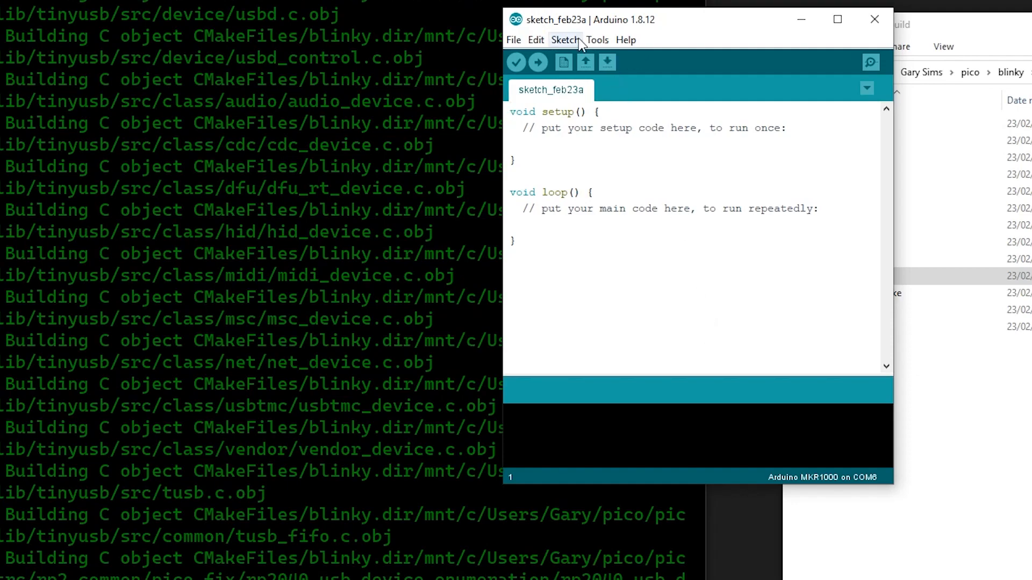
pyautogui.click(597, 40)
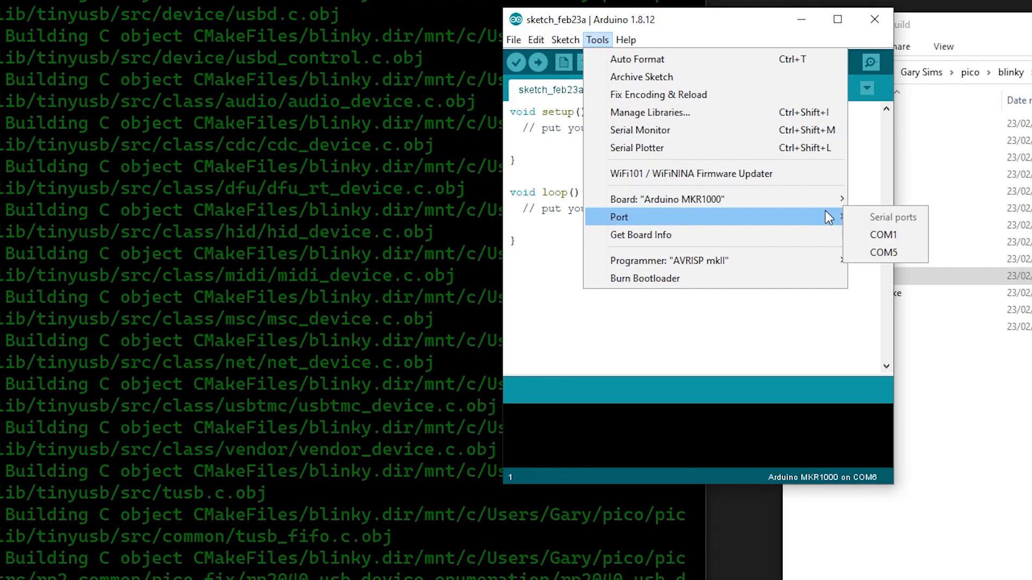
pyautogui.moveTo(884, 252)
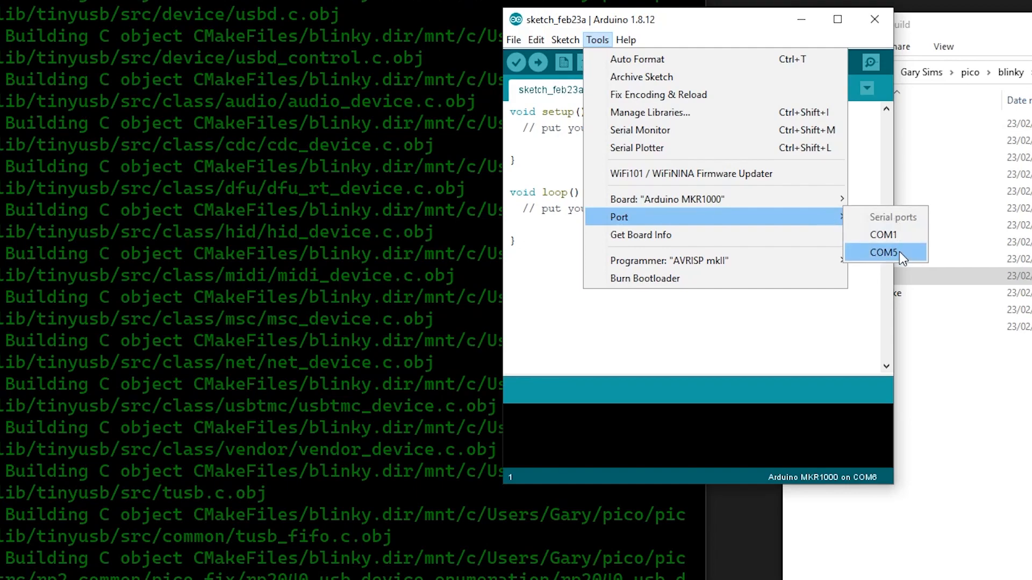
pyautogui.moveTo(905, 233)
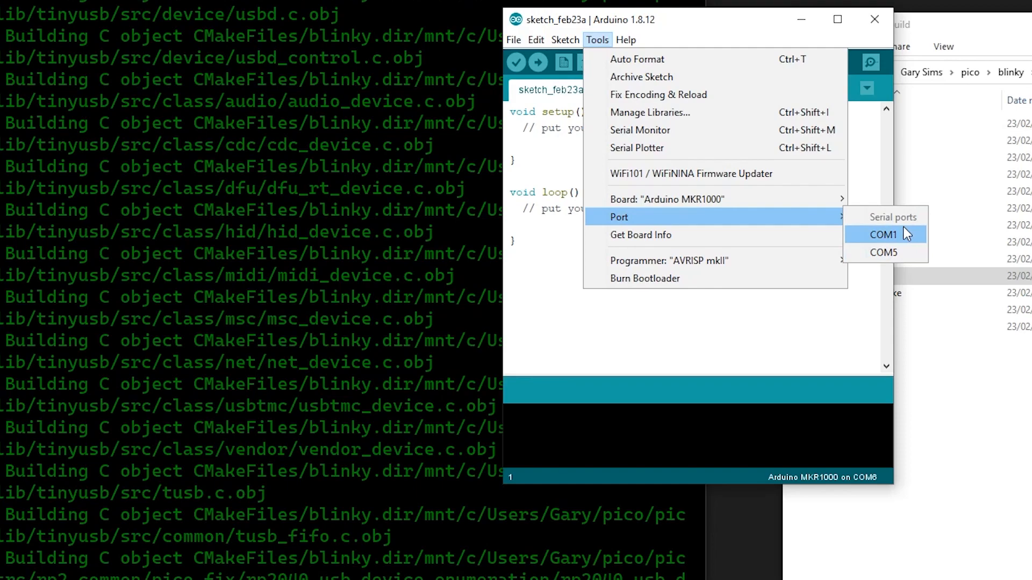
pyautogui.moveTo(910, 257)
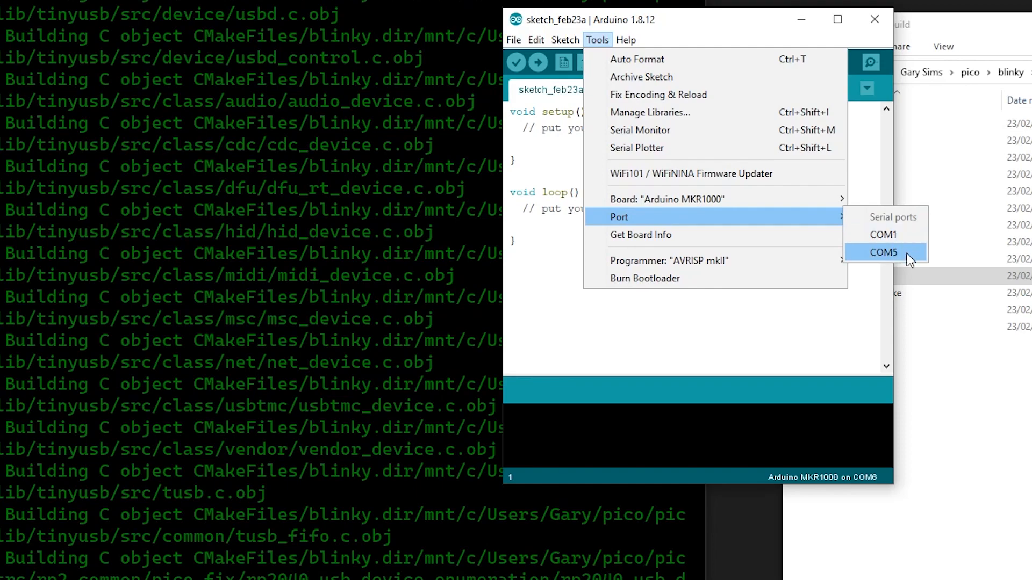
pyautogui.click(883, 251)
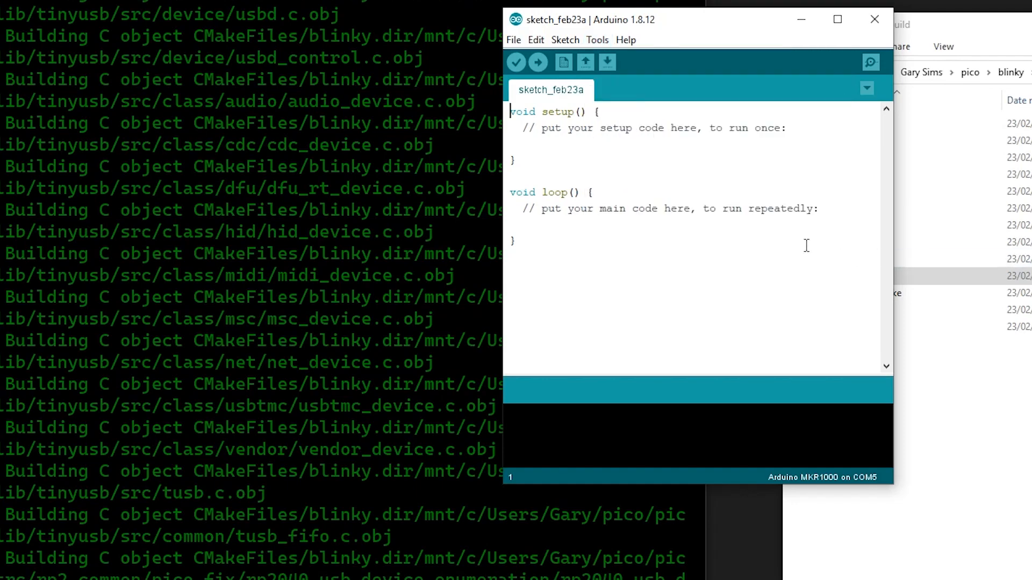
# Start the Serial Monitor to watch the Pico's output
pyautogui.click(597, 40)
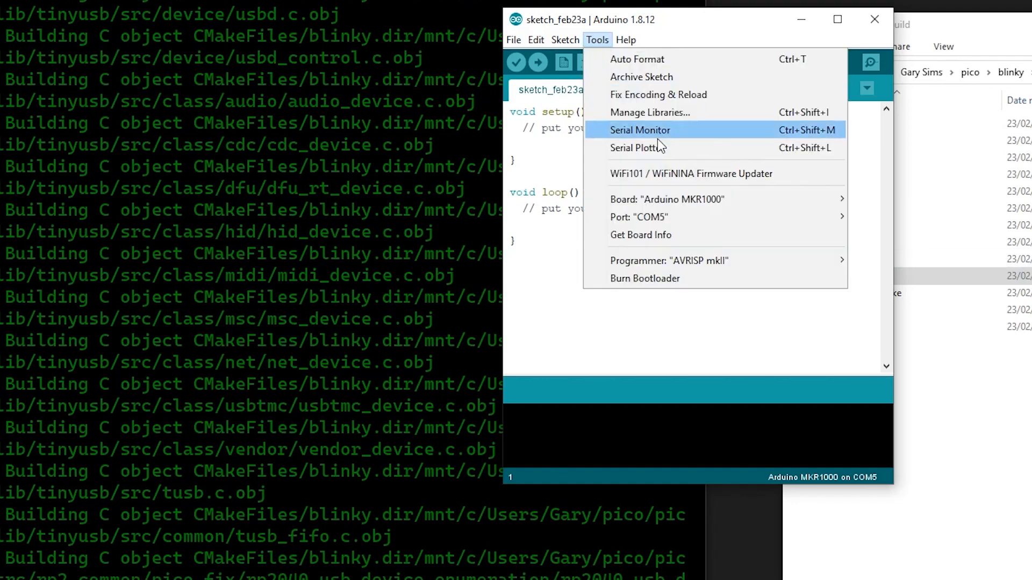
pyautogui.click(658, 128)
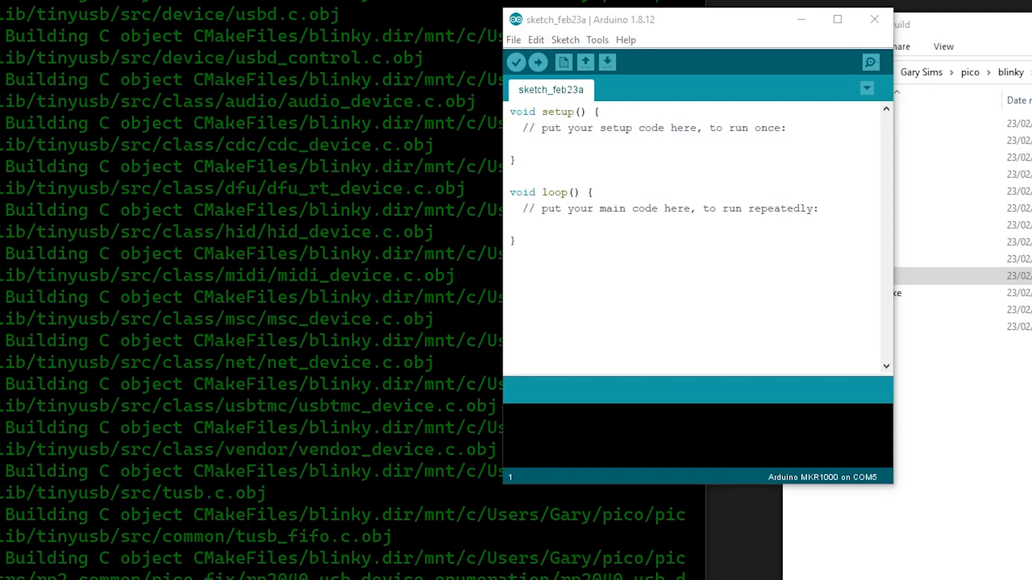
pyautogui.click(870, 62)
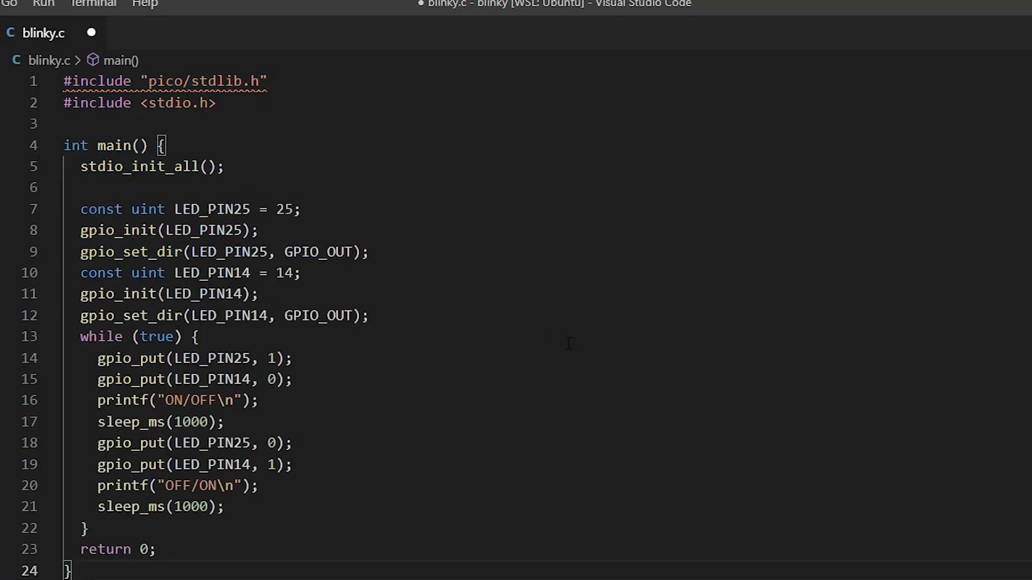
pyautogui.moveTo(212, 273)
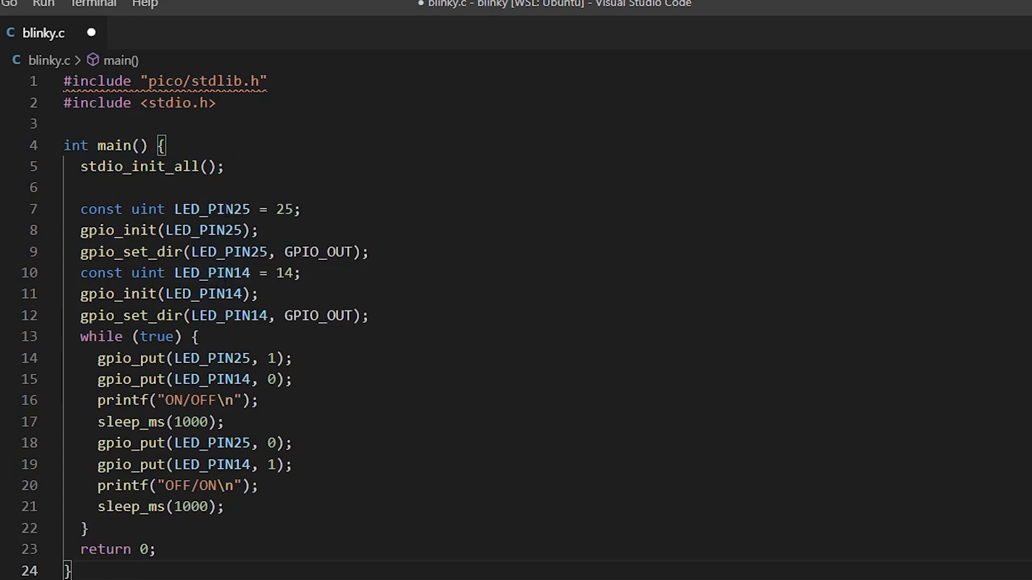
# Highlight the LED_PIN14 uses and the line turning LED 25 on in blinky.c
pyautogui.doubleClick(212, 272)
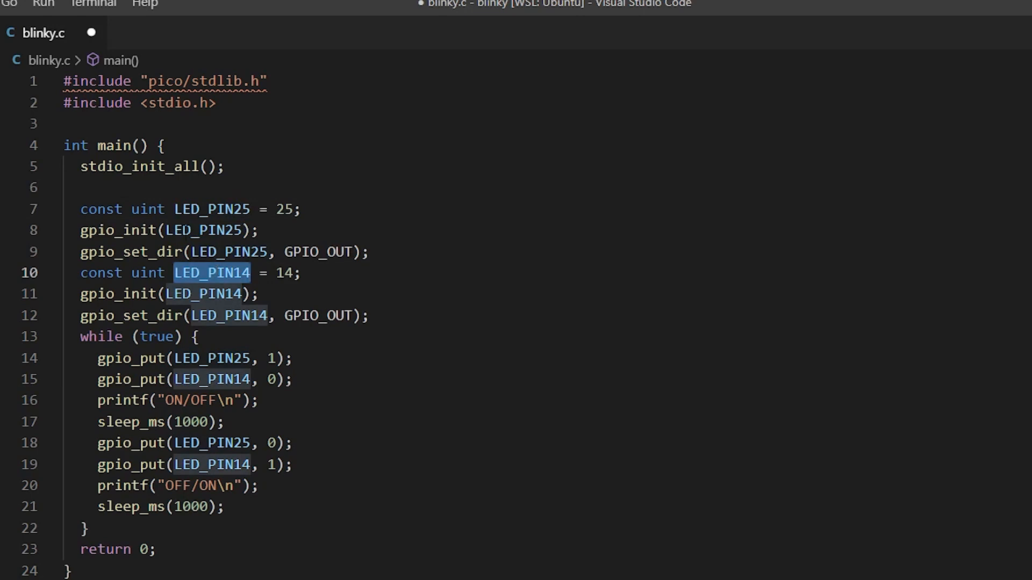
pyautogui.doubleClick(212, 357)
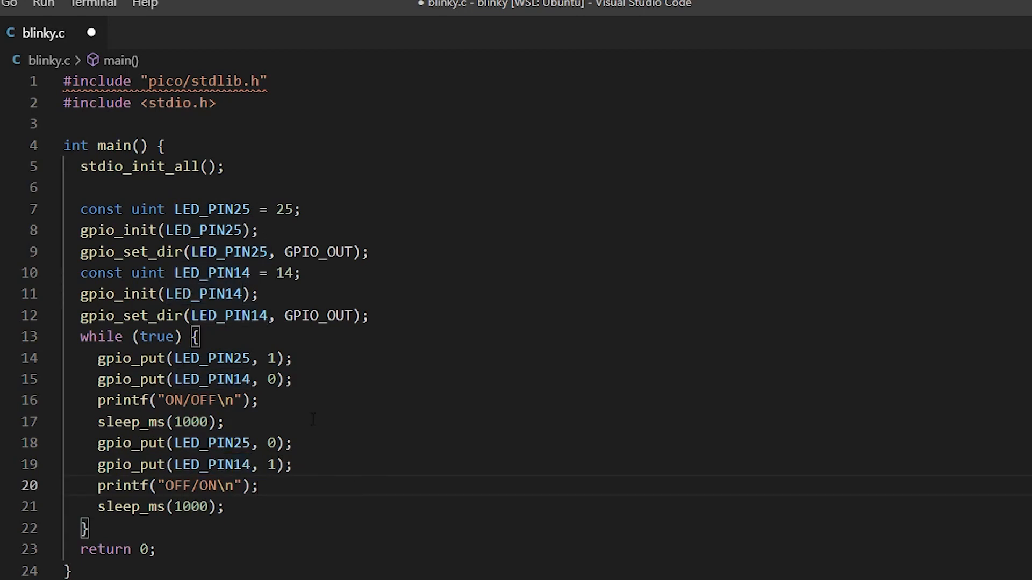
pyautogui.click(276, 358)
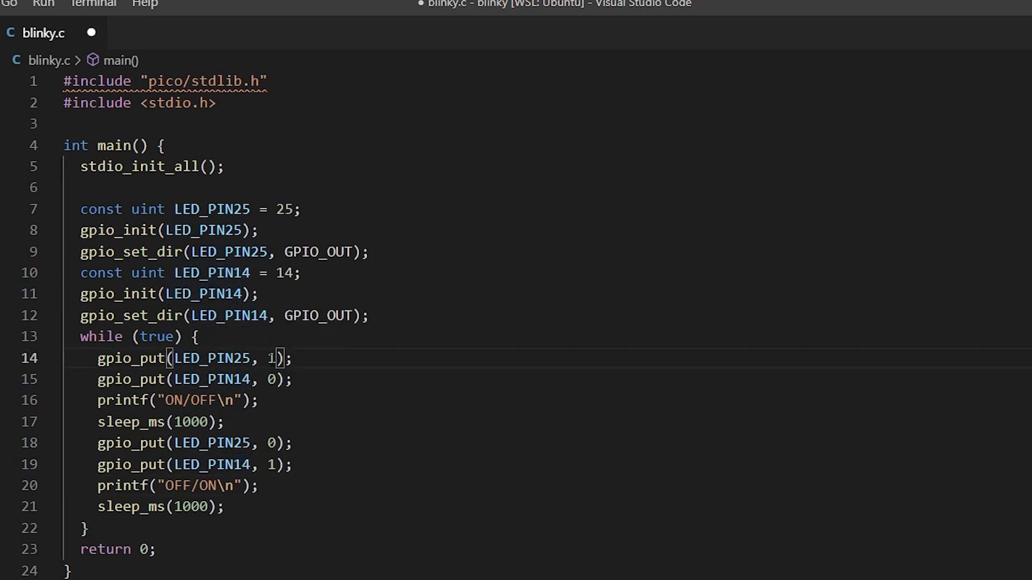
pyautogui.click(295, 379)
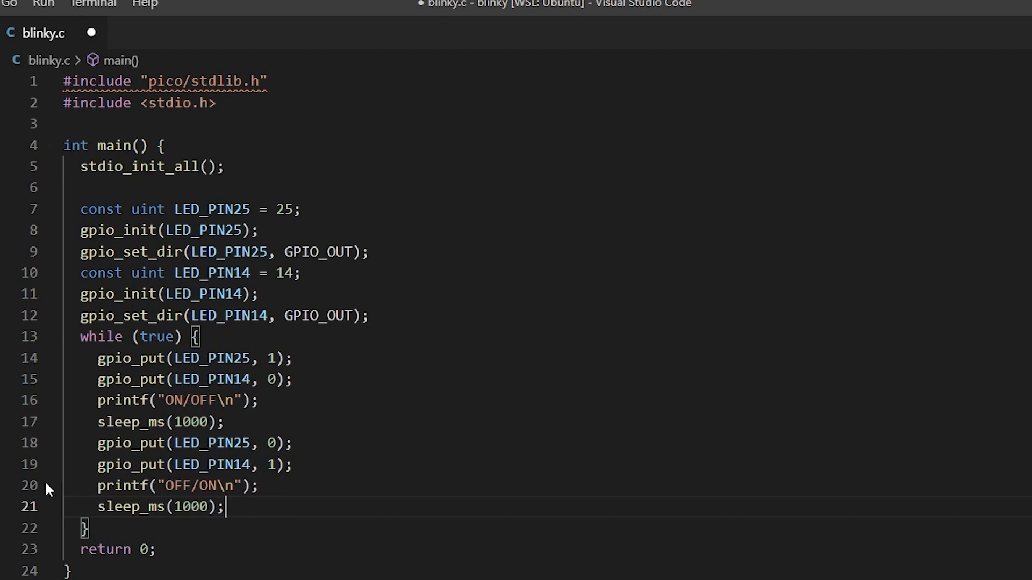
pyautogui.moveTo(307, 494)
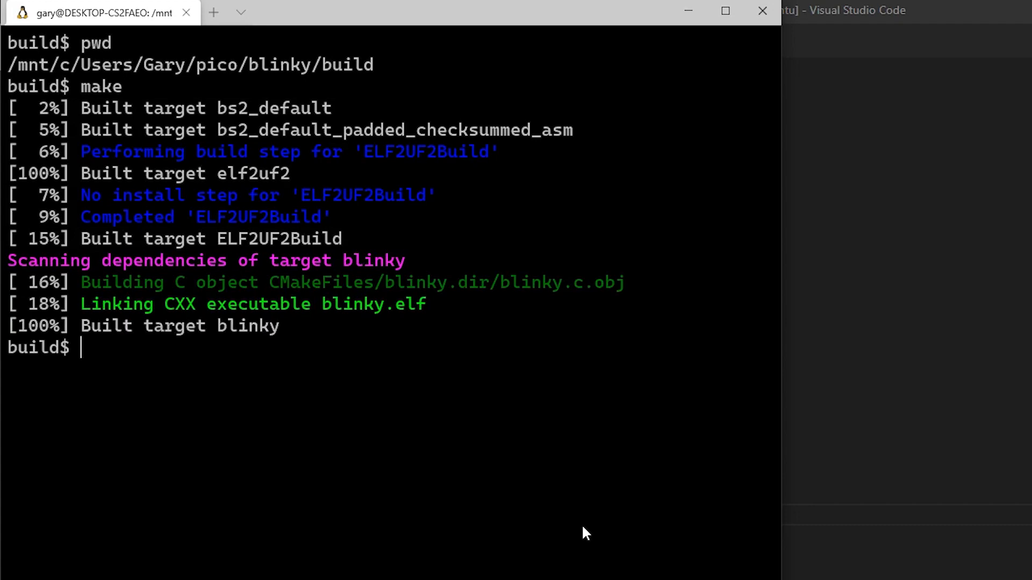
pyautogui.moveTo(220, 145)
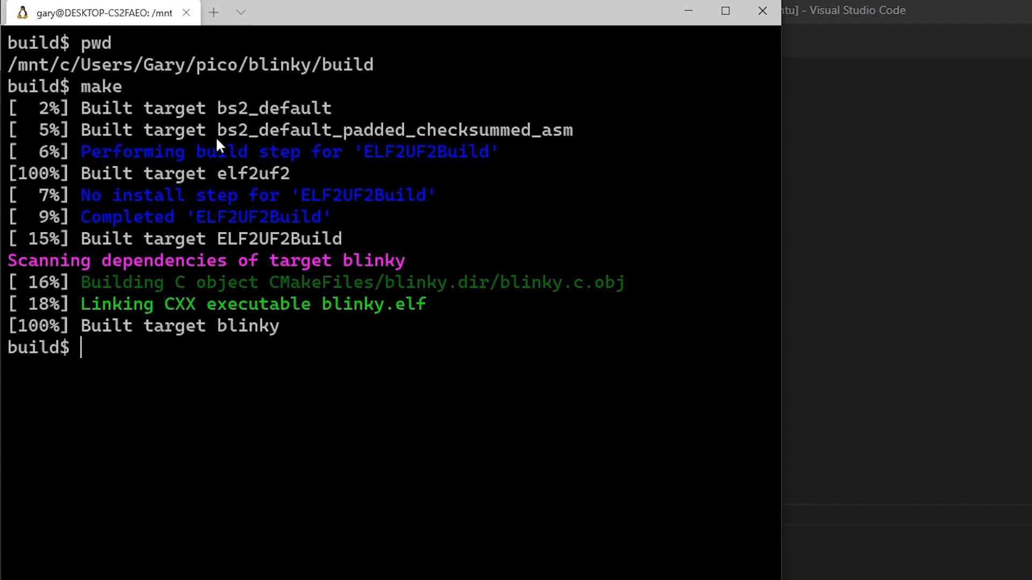
pyautogui.moveTo(336, 426)
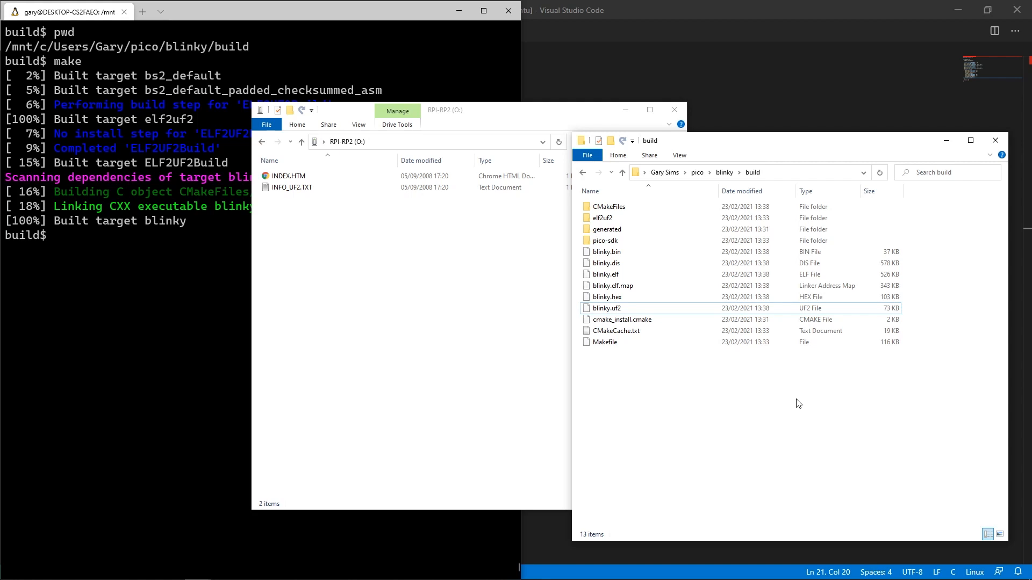
pyautogui.moveTo(616, 330)
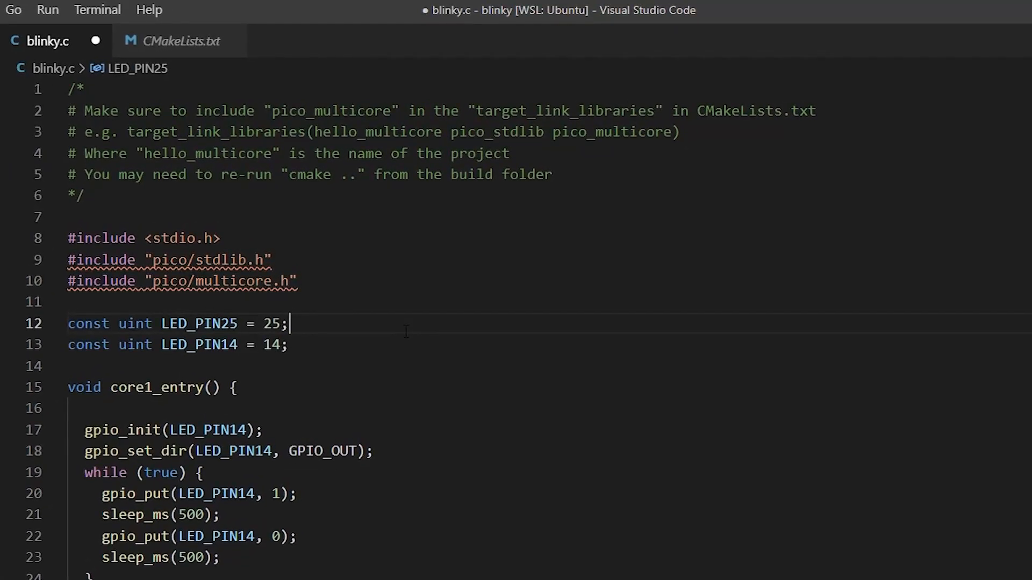
pyautogui.moveTo(561, 208)
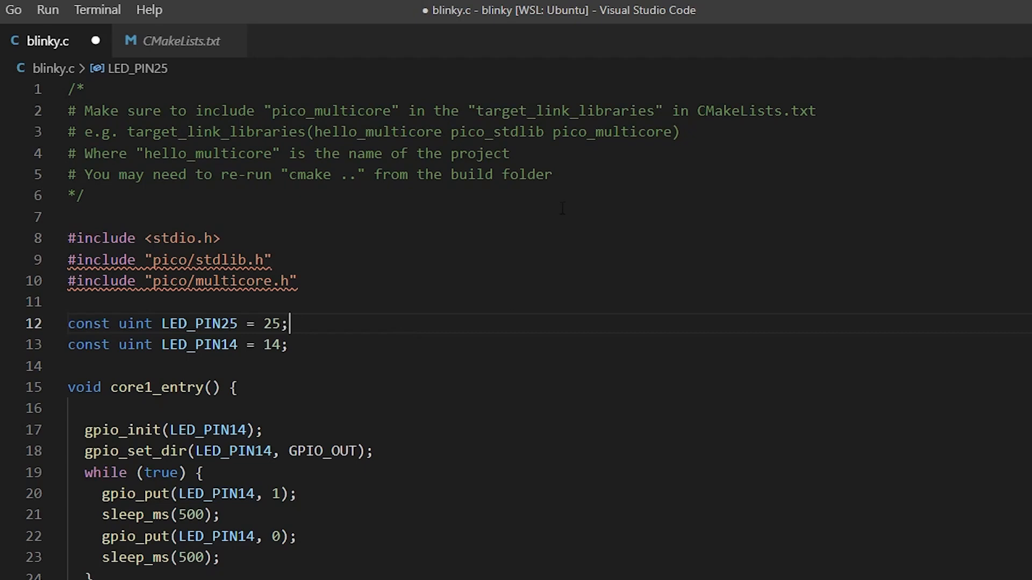
# Add pico_multicore to target_link_libraries in the project's CMakeLists.txt
pyautogui.doubleClick(331, 111)
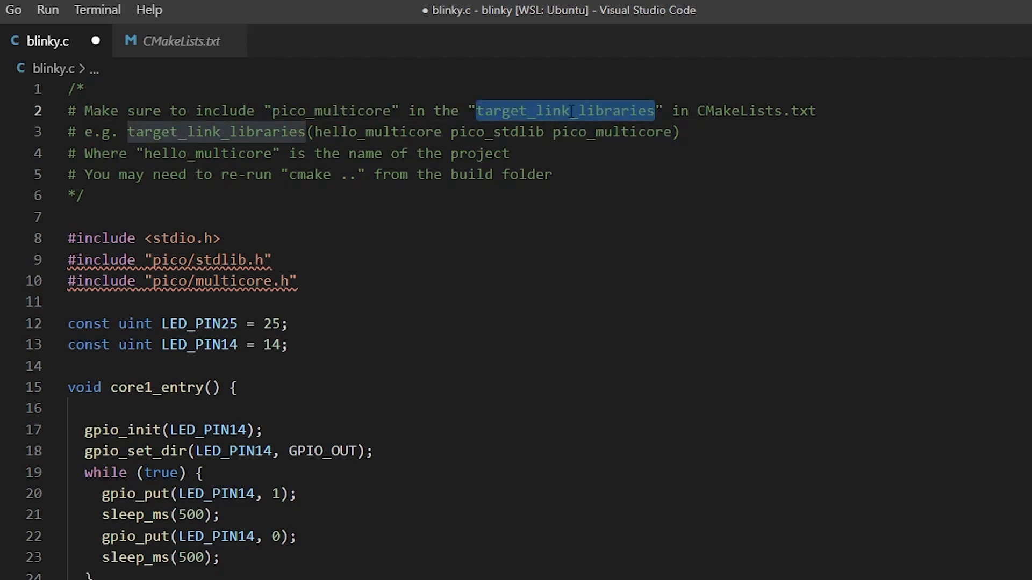
pyautogui.click(507, 154)
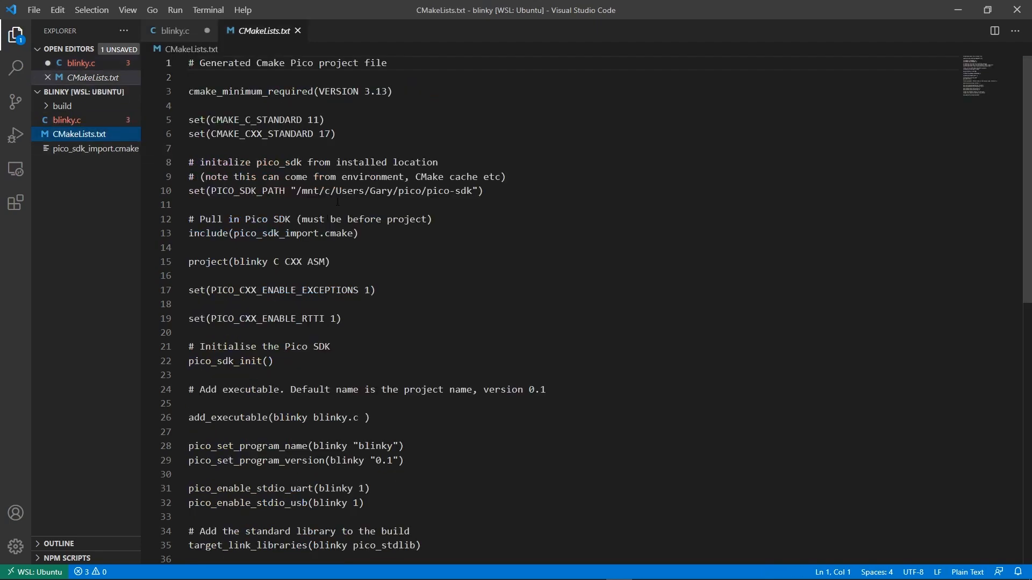
pyautogui.scroll(-3)
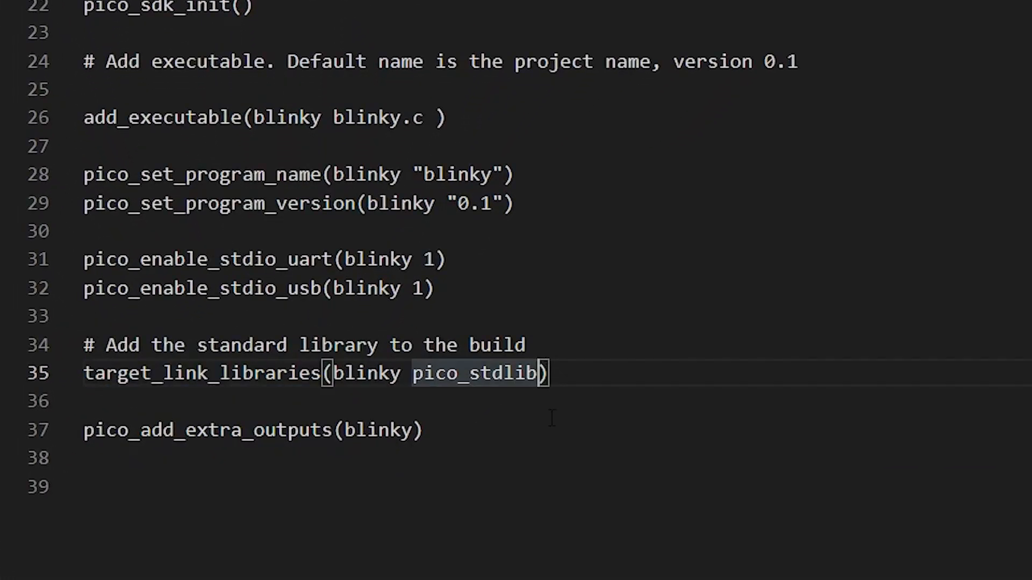
pyautogui.write('pico_multicore')
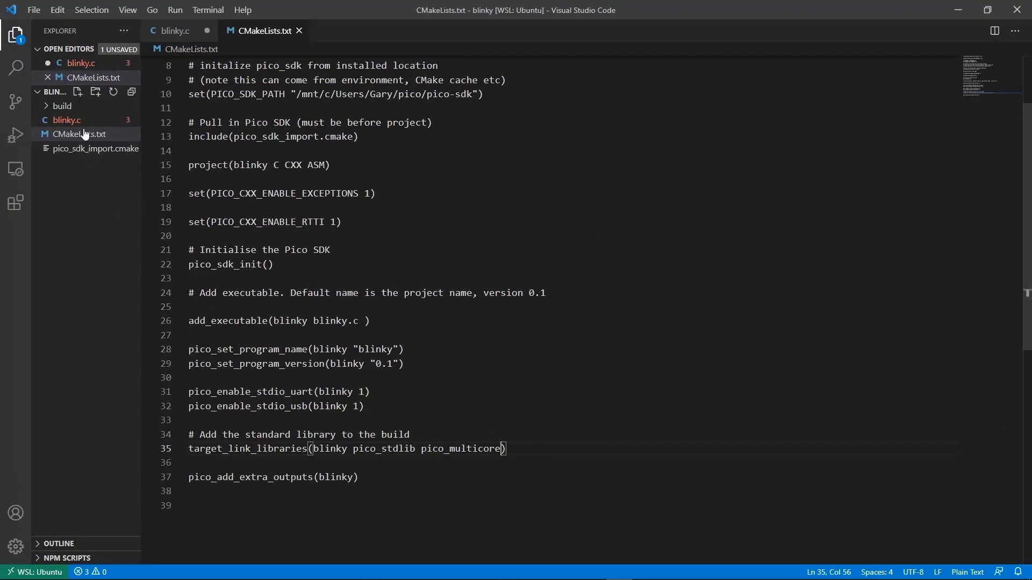
# Review core1_entry's blink loop and the multicore_launch_core1 line in blinky.c's main
pyautogui.click(174, 30)
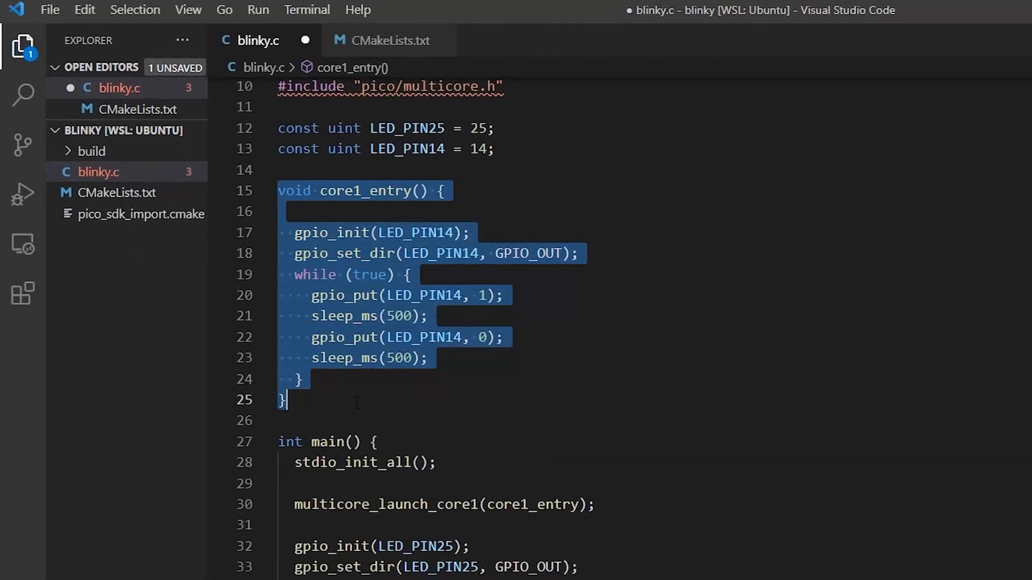
pyautogui.doubleClick(424, 236)
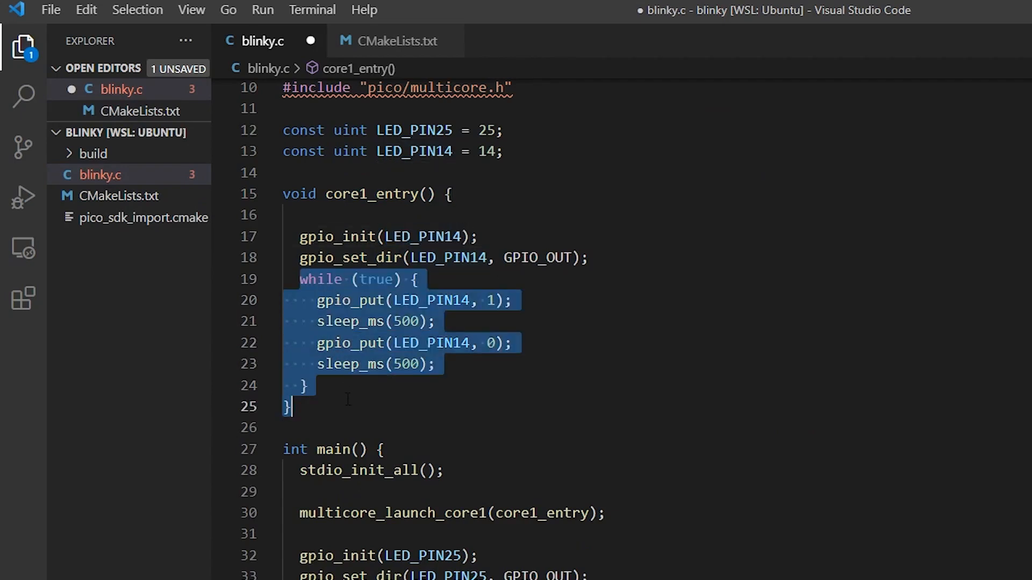
pyautogui.scroll(-3)
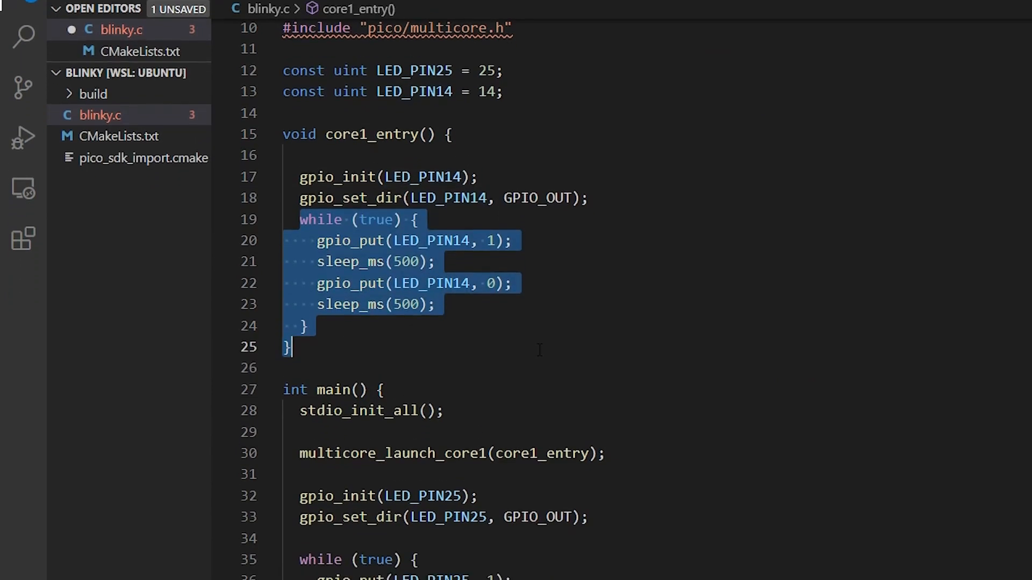
pyautogui.scroll(-3)
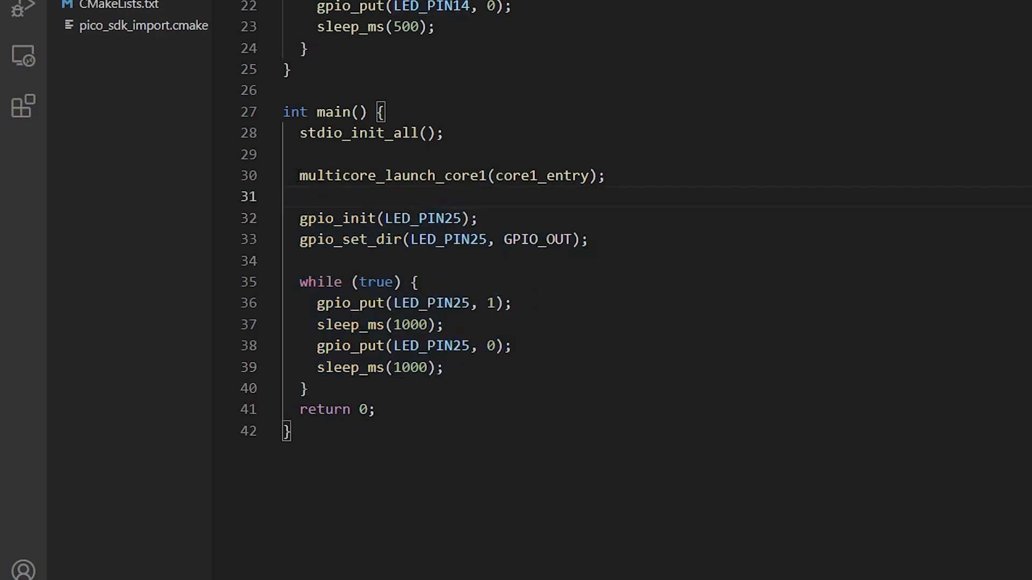
pyautogui.tripleClick(451, 175)
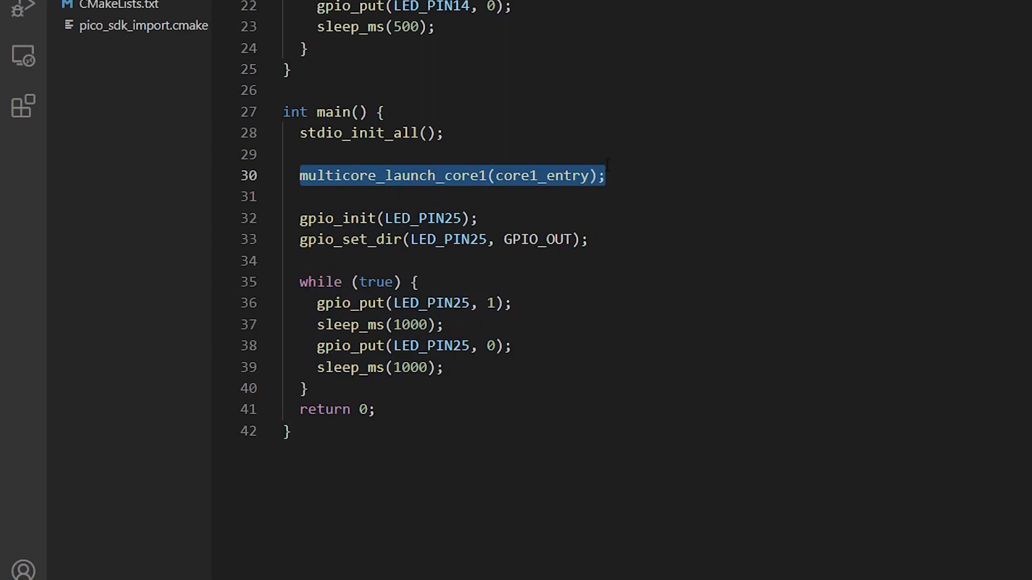
pyautogui.scroll(3)
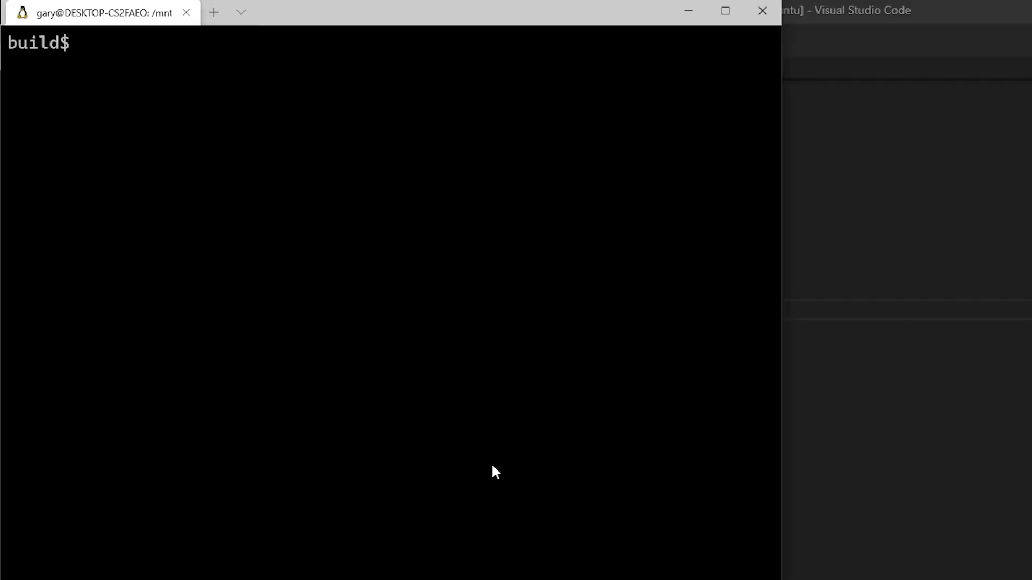
# Run cmake .. in the build folder to regenerate the configuration
pyautogui.write('cmake')
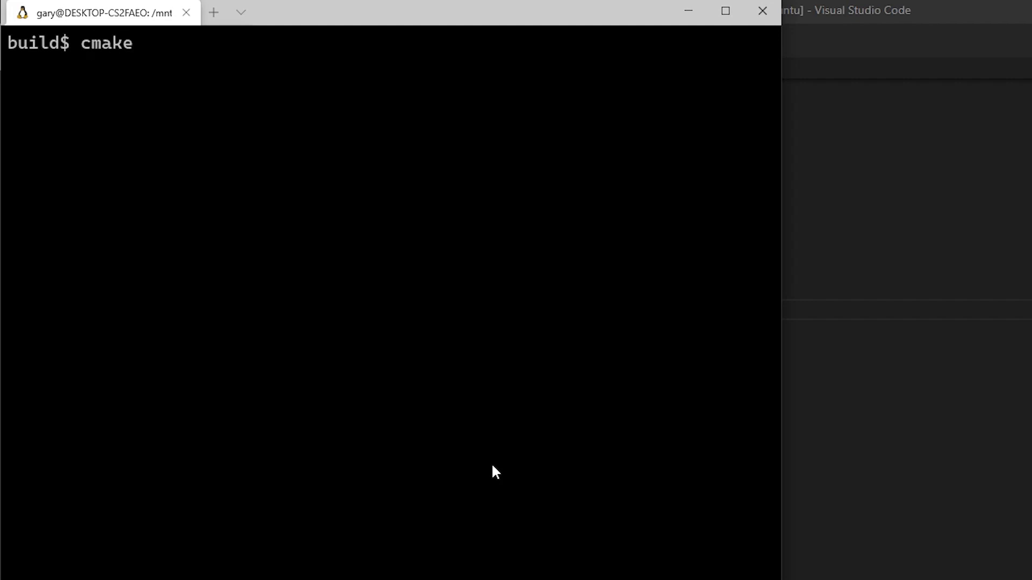
pyautogui.write('..')
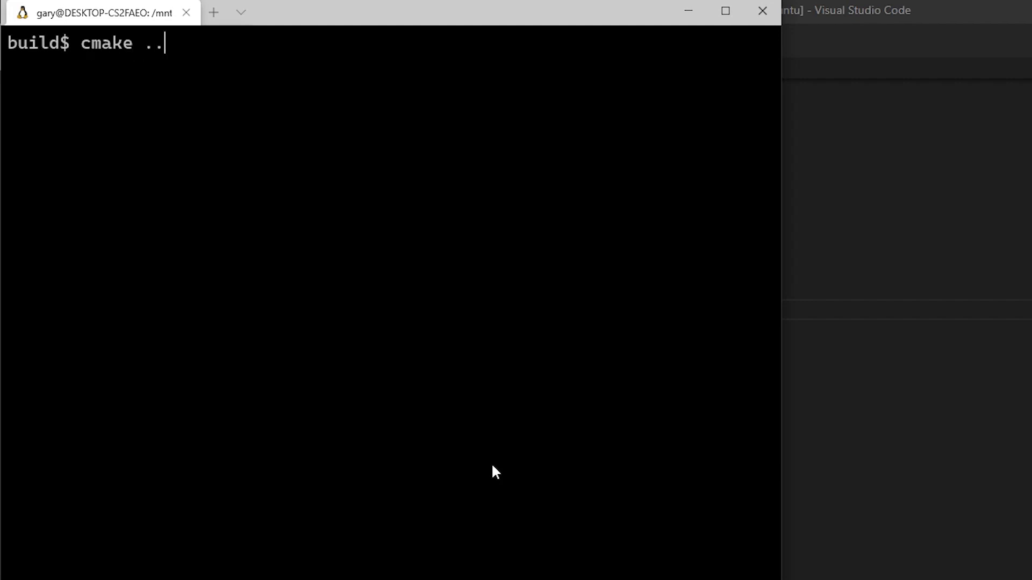
pyautogui.press('Return')
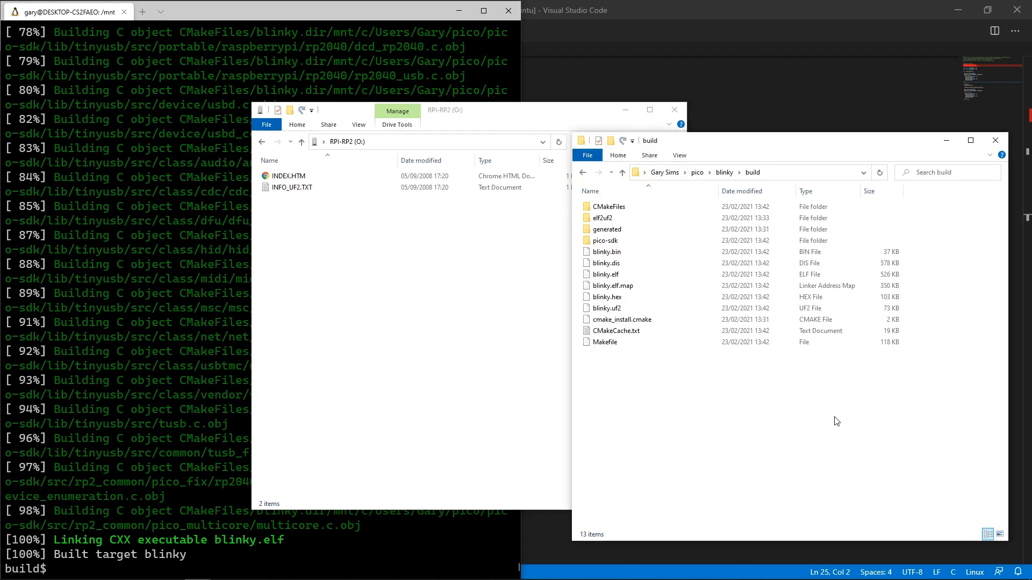
# Select the rebuilt blinky.uf2 to copy it onto the RPI-RP2 drive
pyautogui.click(606, 309)
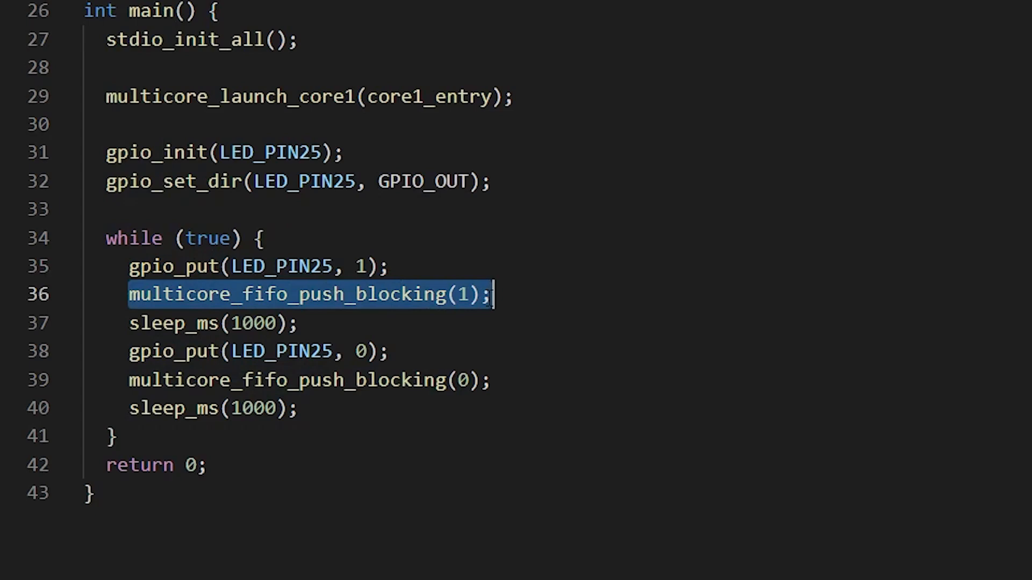
# Highlight the multicore_fifo_push_blocking(1) and (0) calls after LED 25 toggles
pyautogui.doubleClick(256, 323)
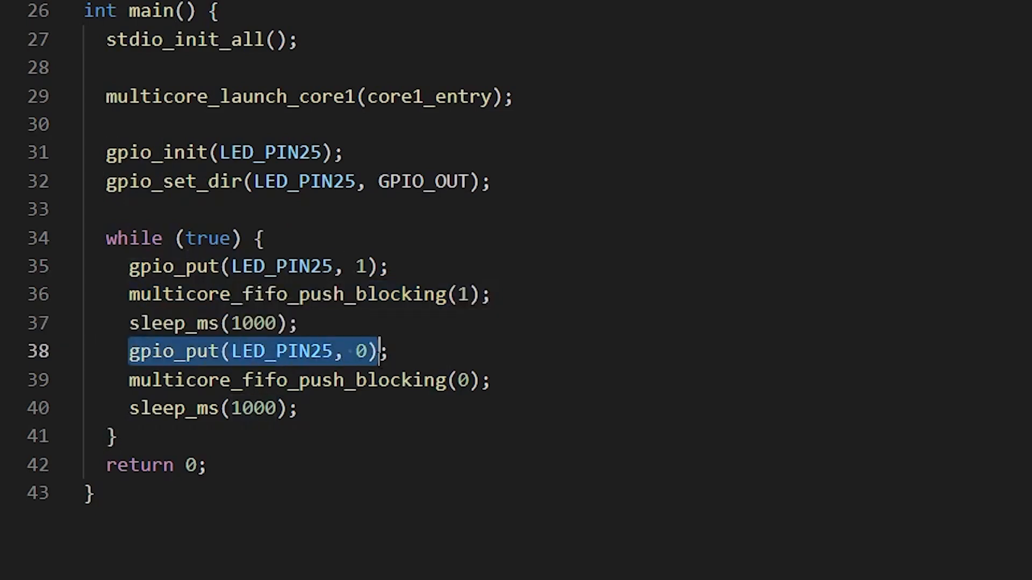
pyautogui.click(309, 380)
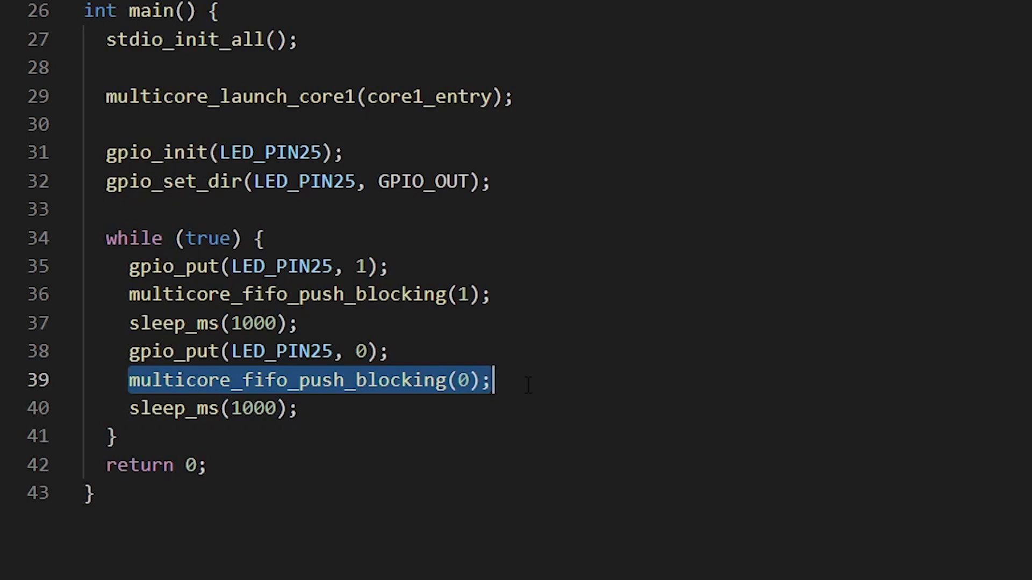
pyautogui.scroll(3)
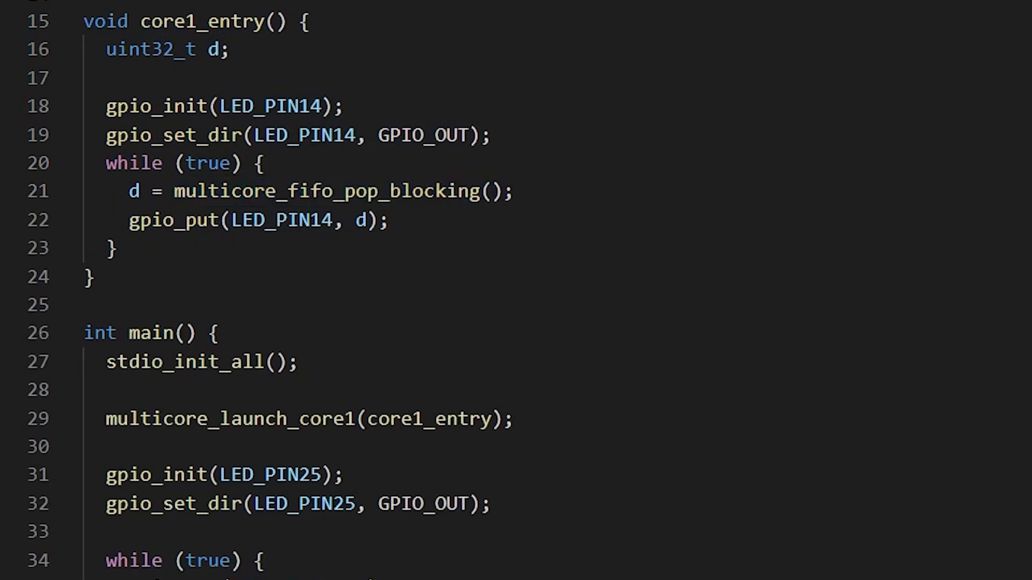
pyautogui.doubleClick(329, 192)
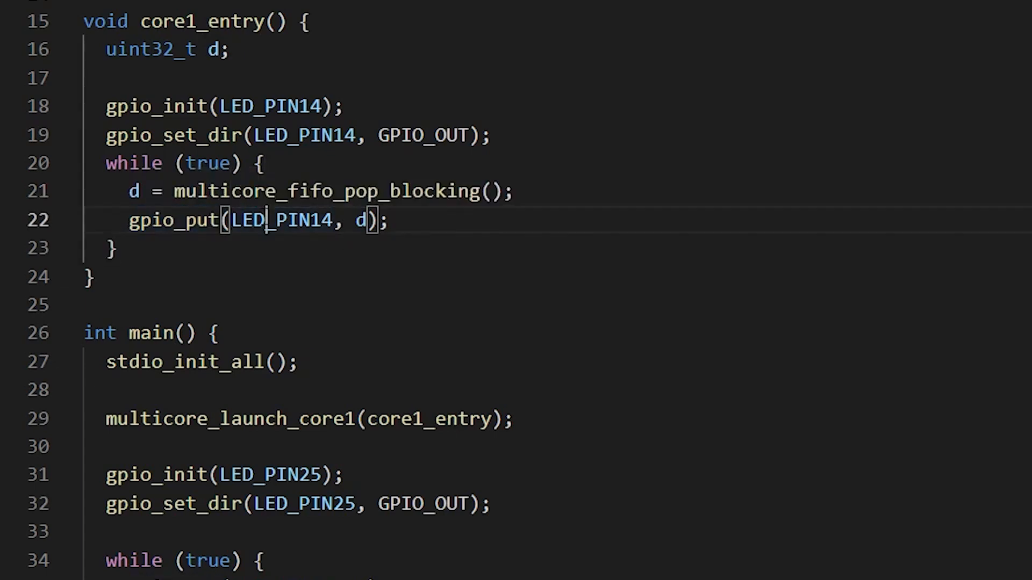
pyautogui.doubleClick(368, 220)
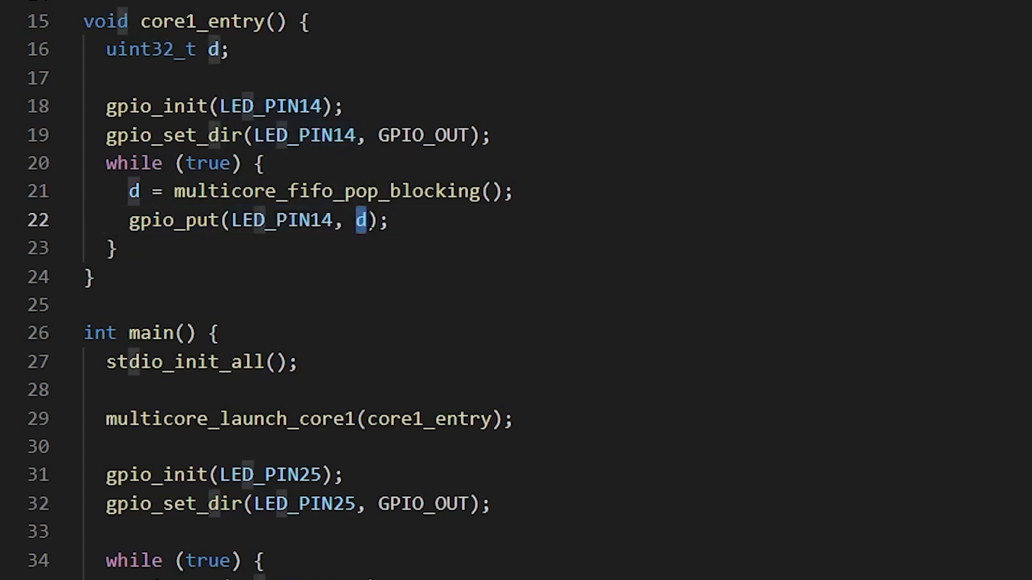